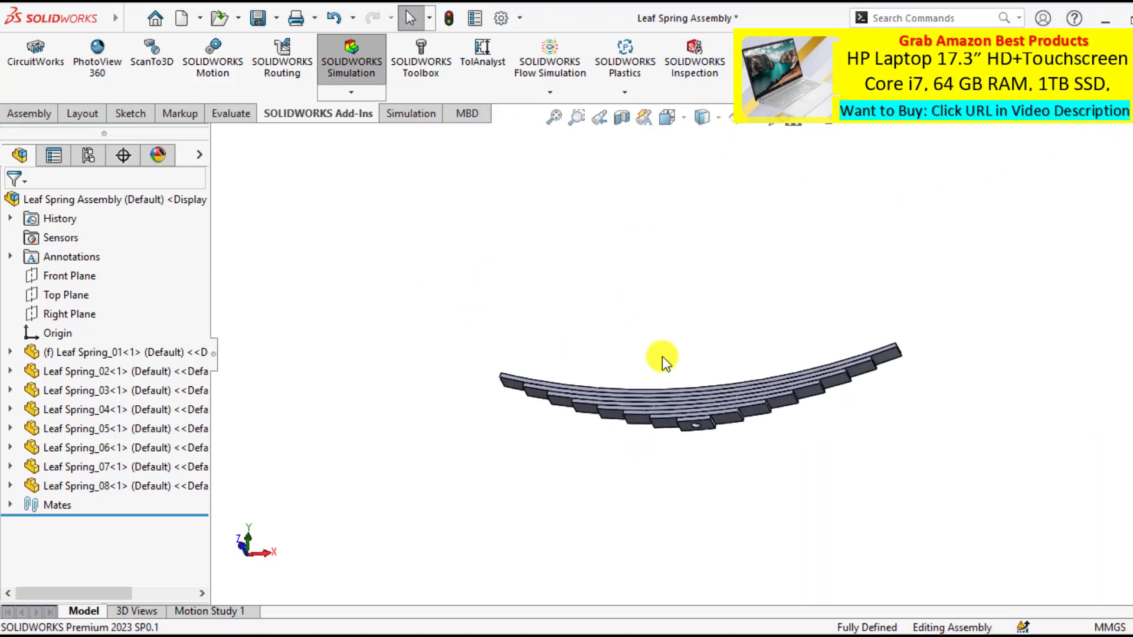
Orbit the model and select the top leaf's split end face and center hole.
click(712, 463)
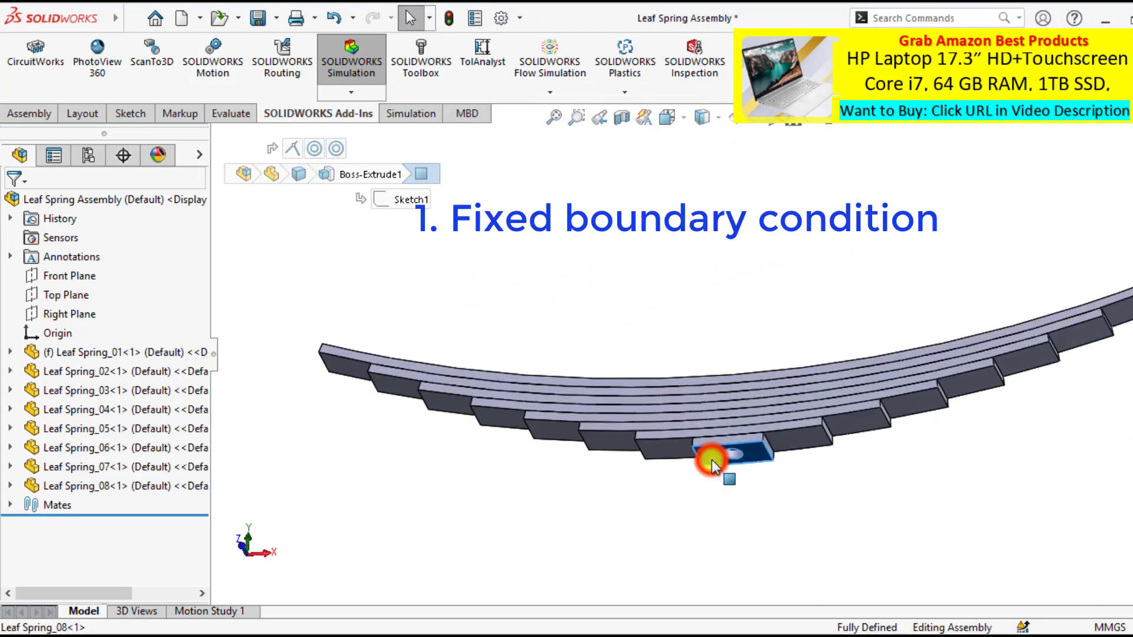
drag(715, 462, 621, 386)
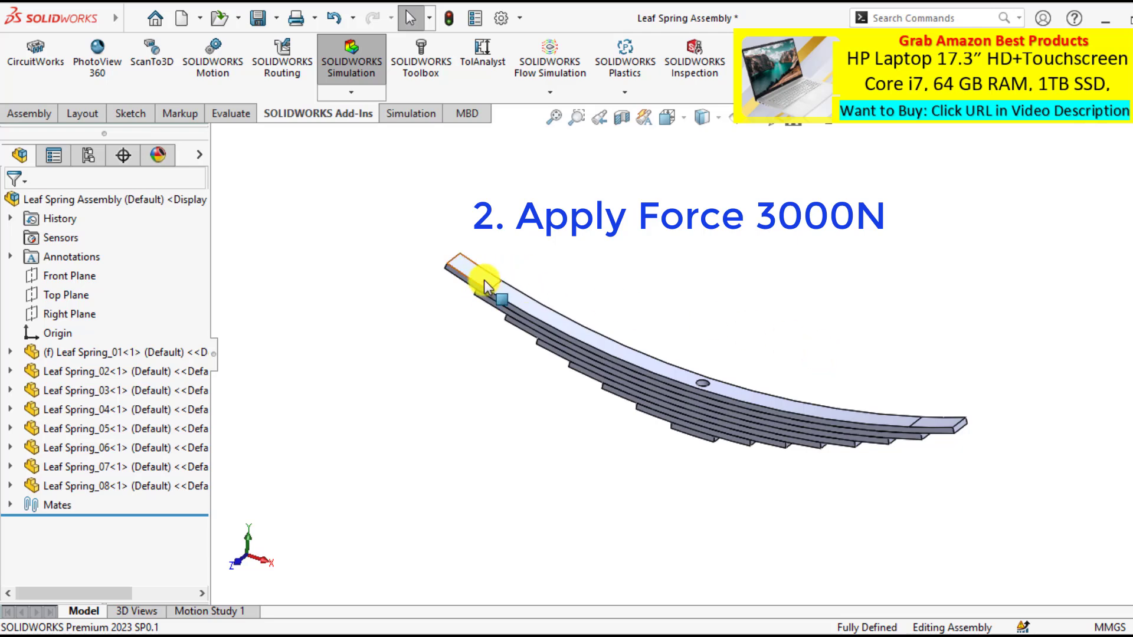
click(482, 278)
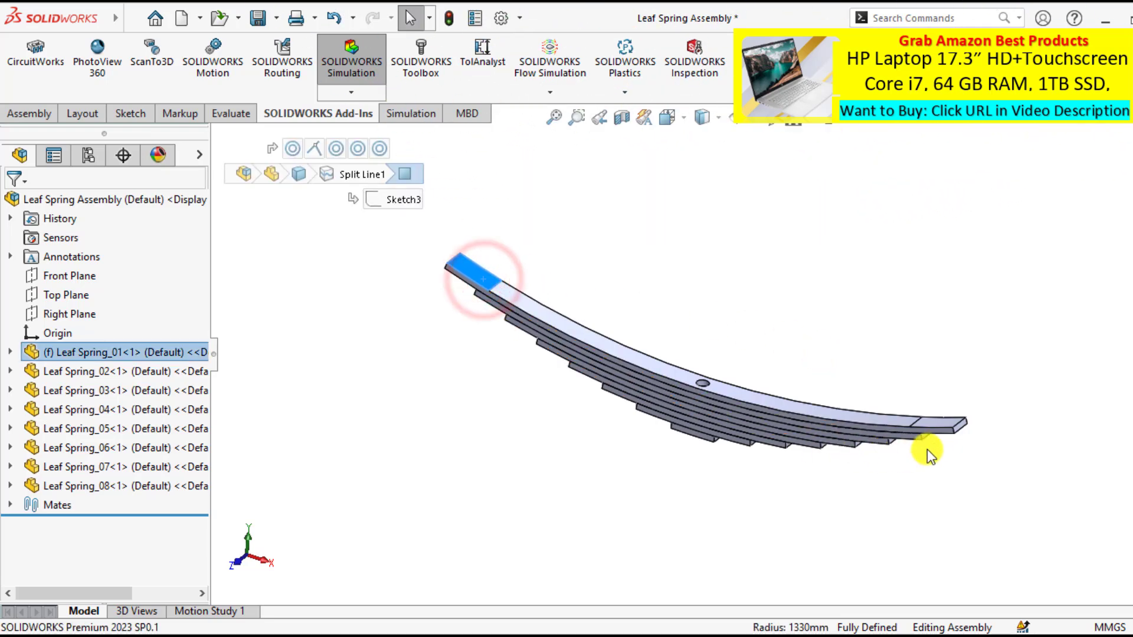
click(933, 413)
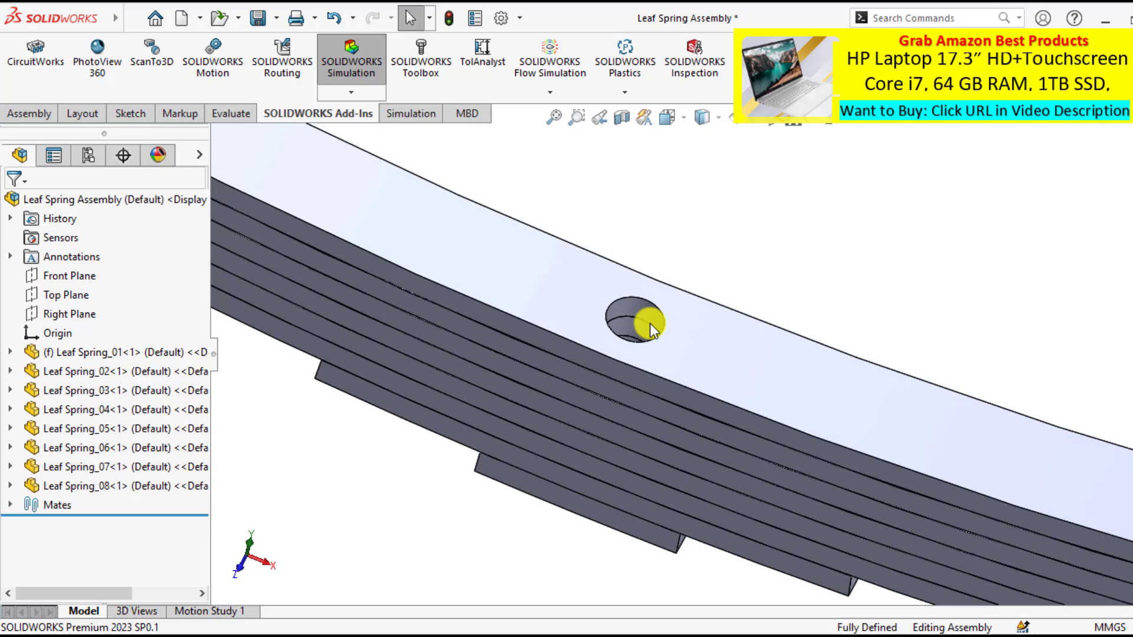
click(640, 331)
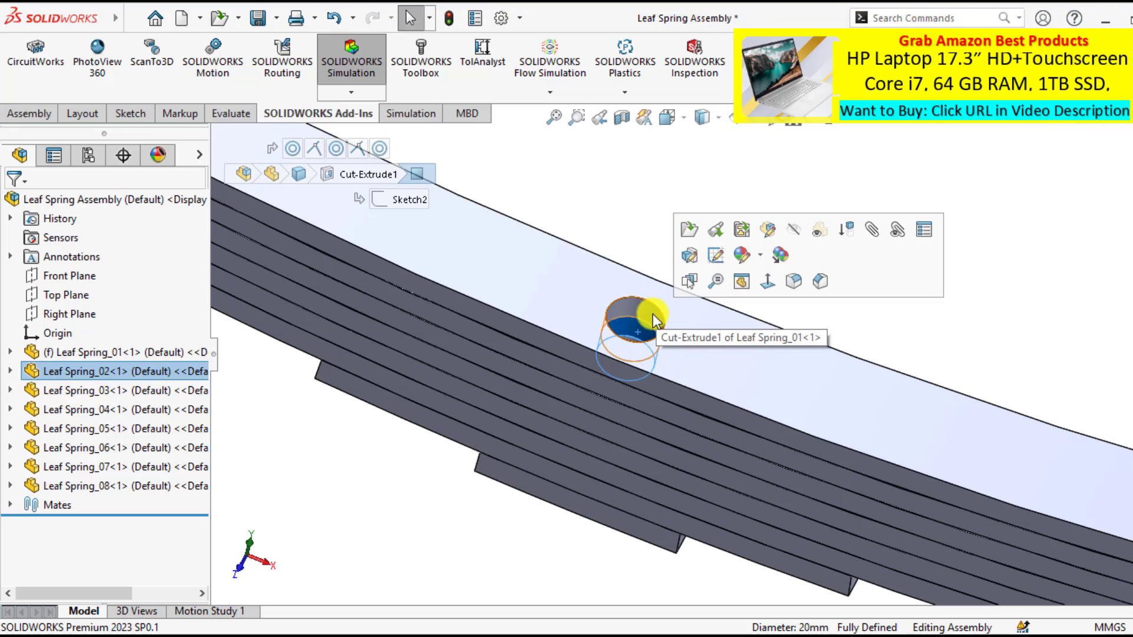
click(645, 316)
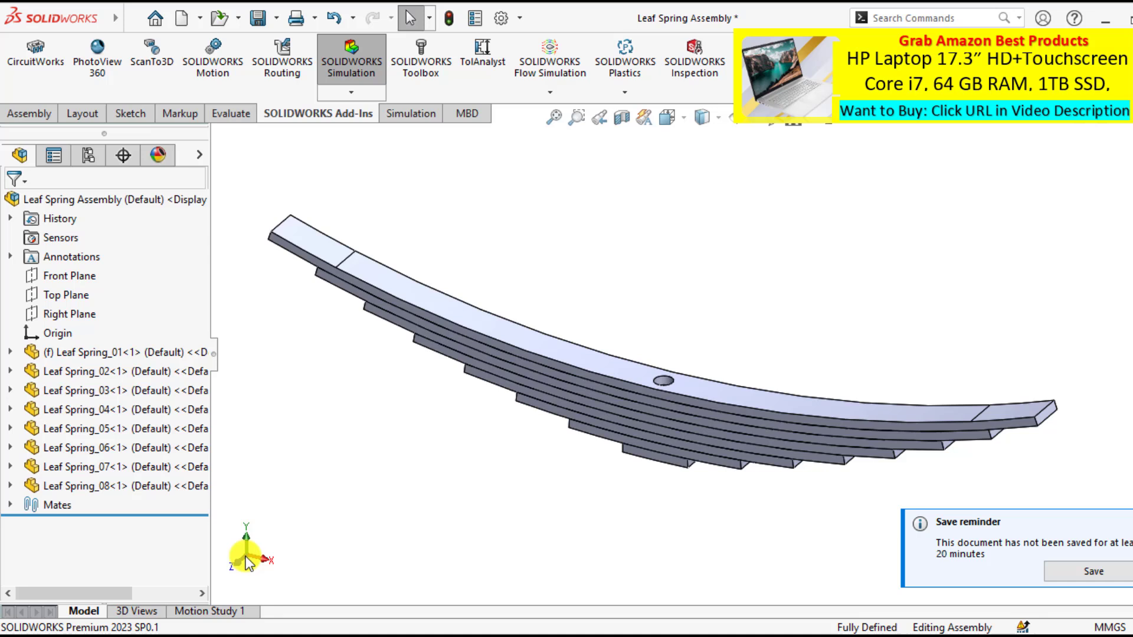
mouse_move(679, 579)
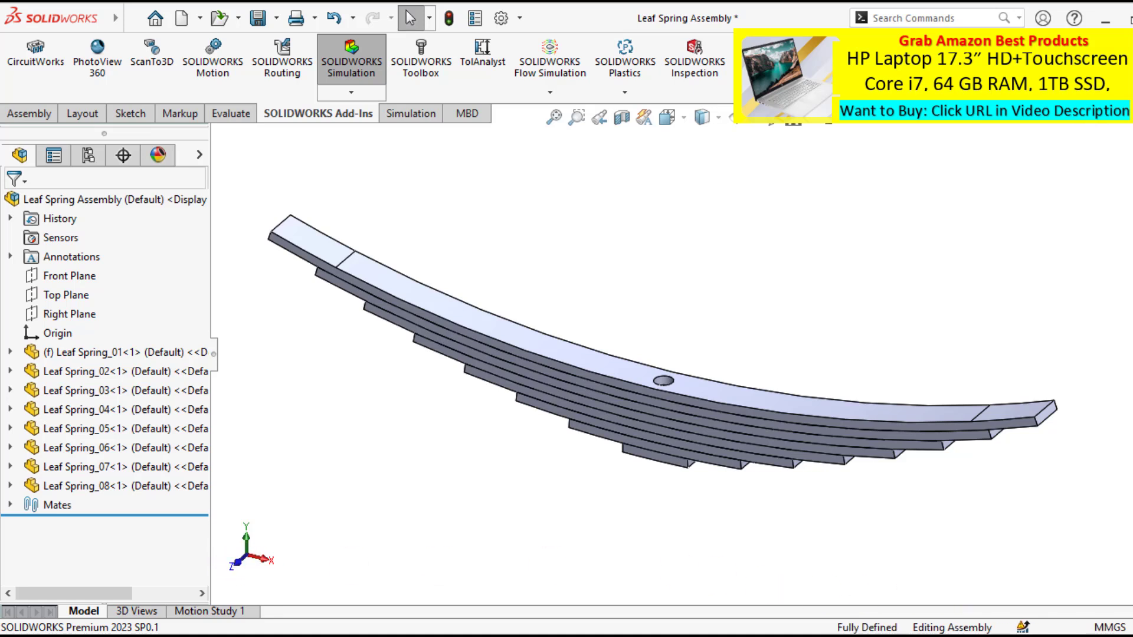
mouse_move(886, 318)
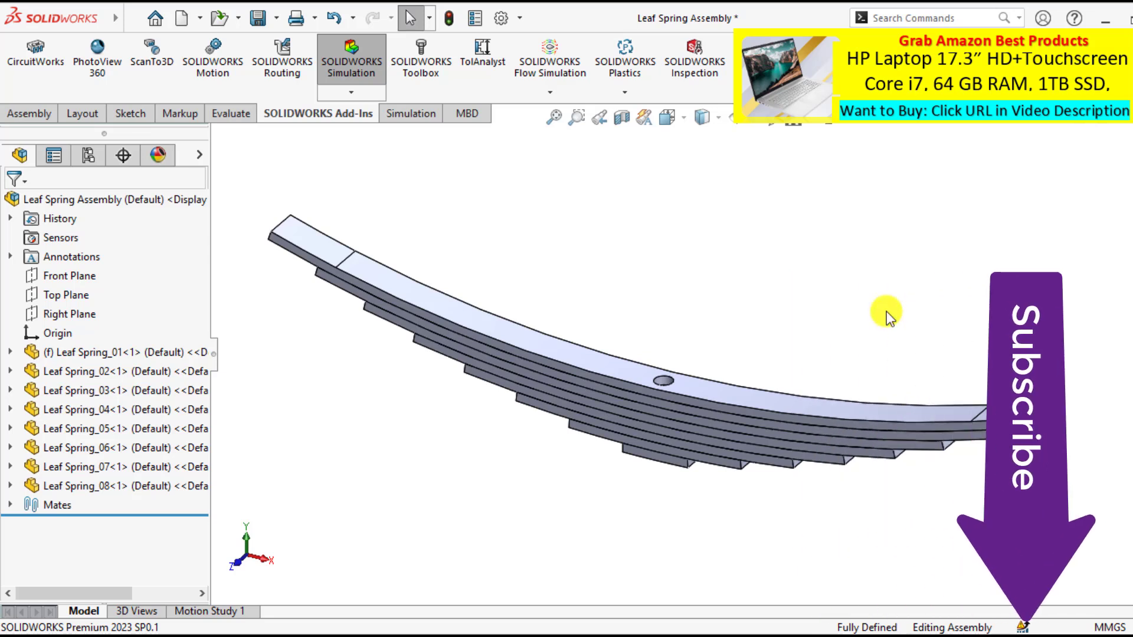
mouse_move(461, 141)
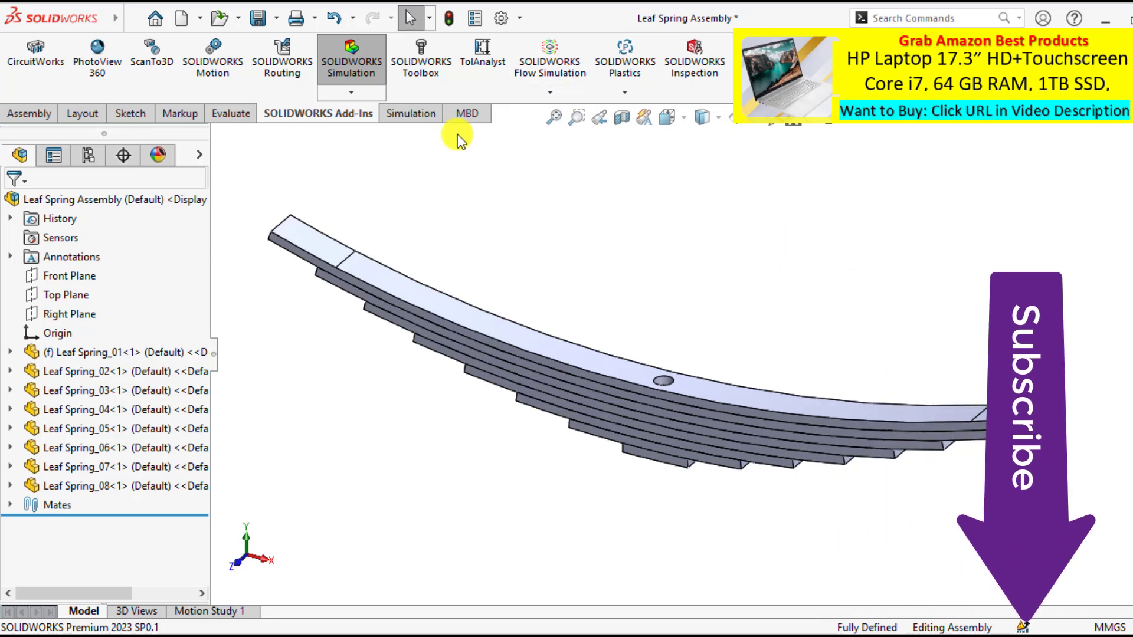
Create a new static study named 'Leaf spring analysis' from the Simulation tab.
click(406, 113)
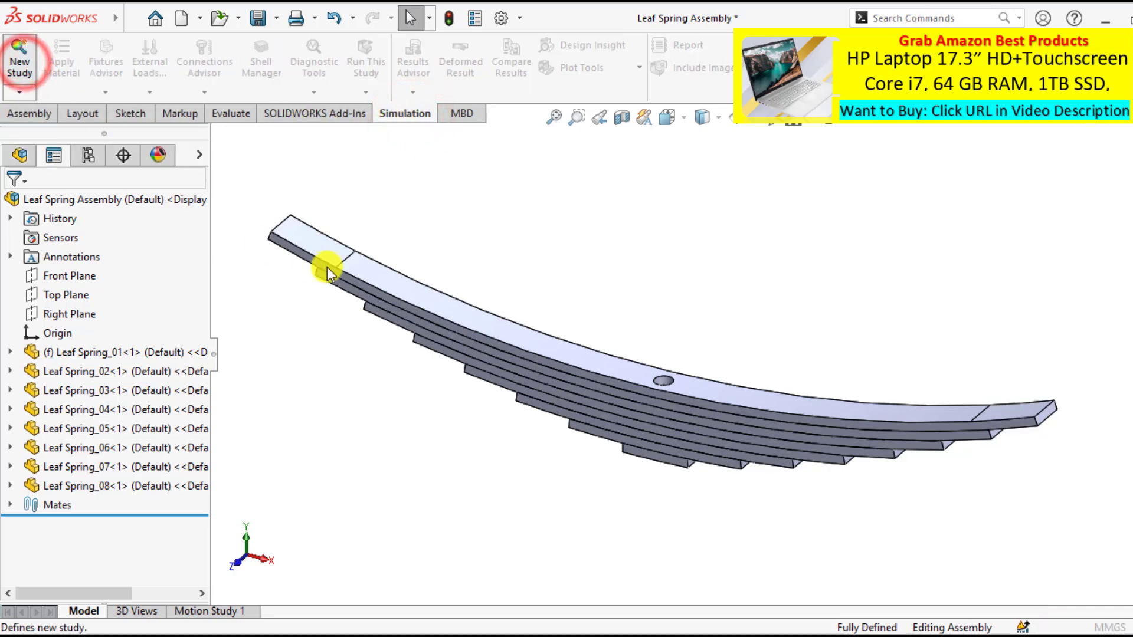
click(23, 56)
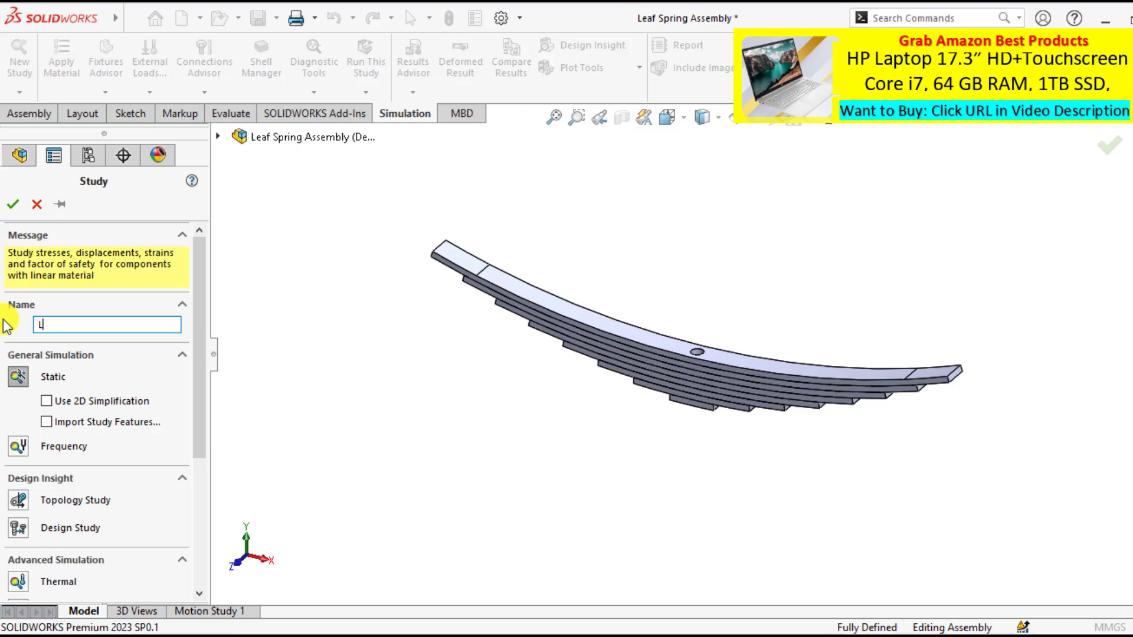
text(Leaf spring ana)
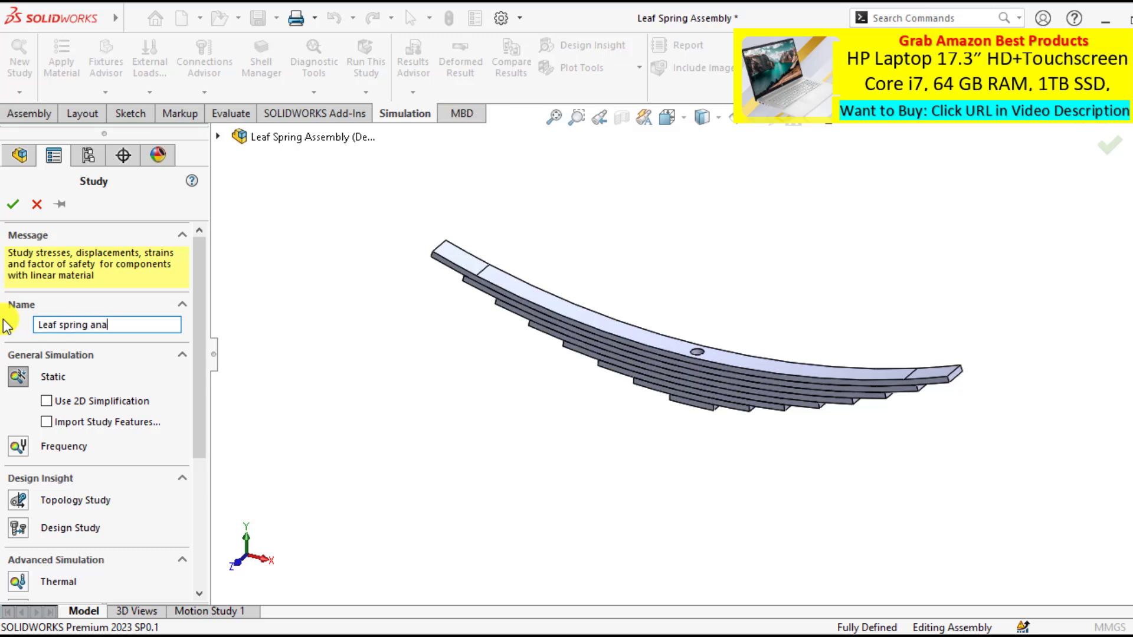
text(lysis)
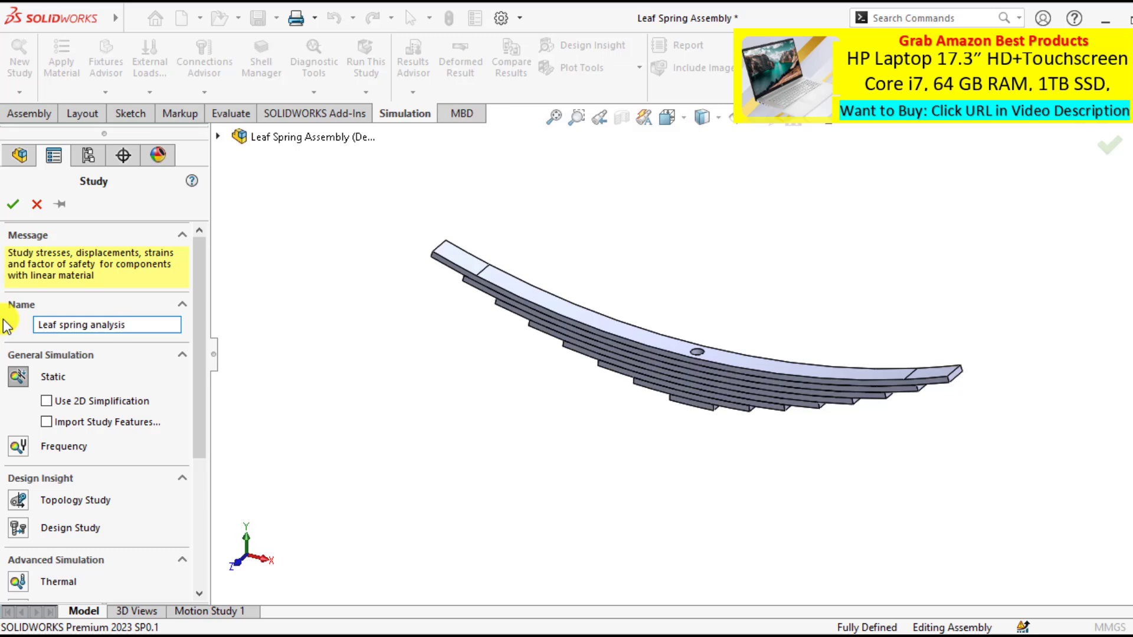
click(12, 205)
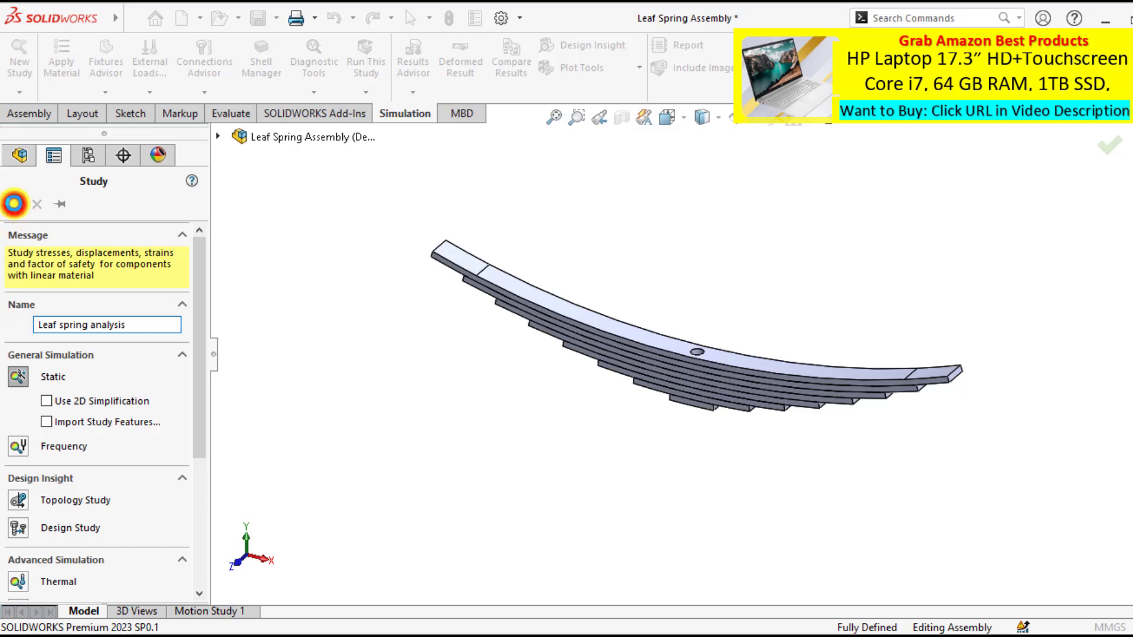
click(12, 204)
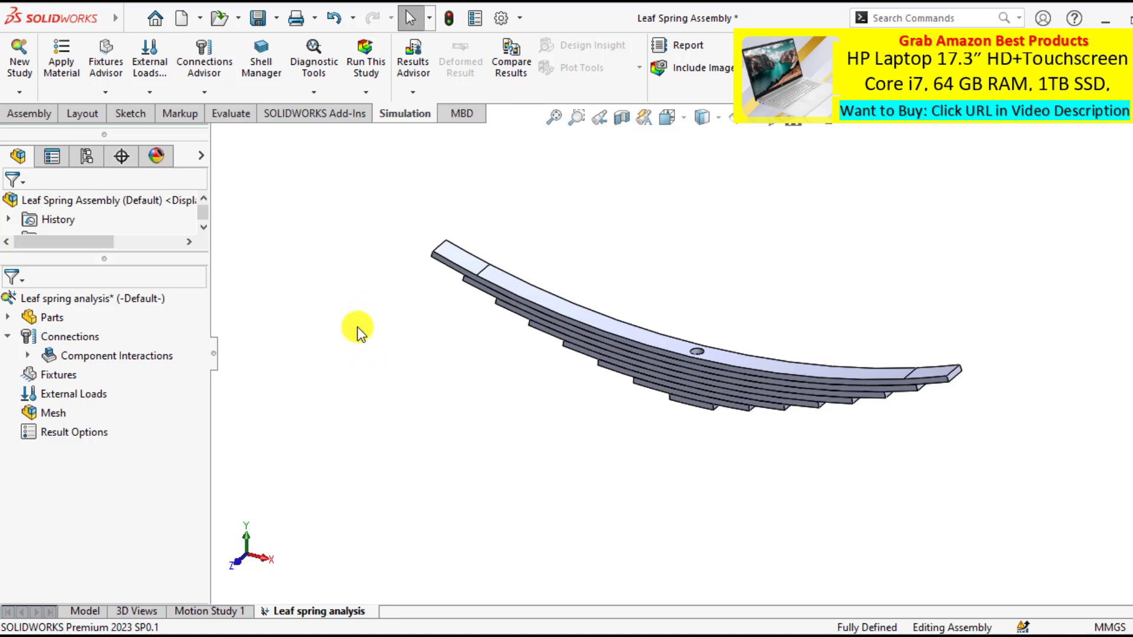
Apply Alloy Steel to all study parts, then expand the Parts list.
right_click(42, 317)
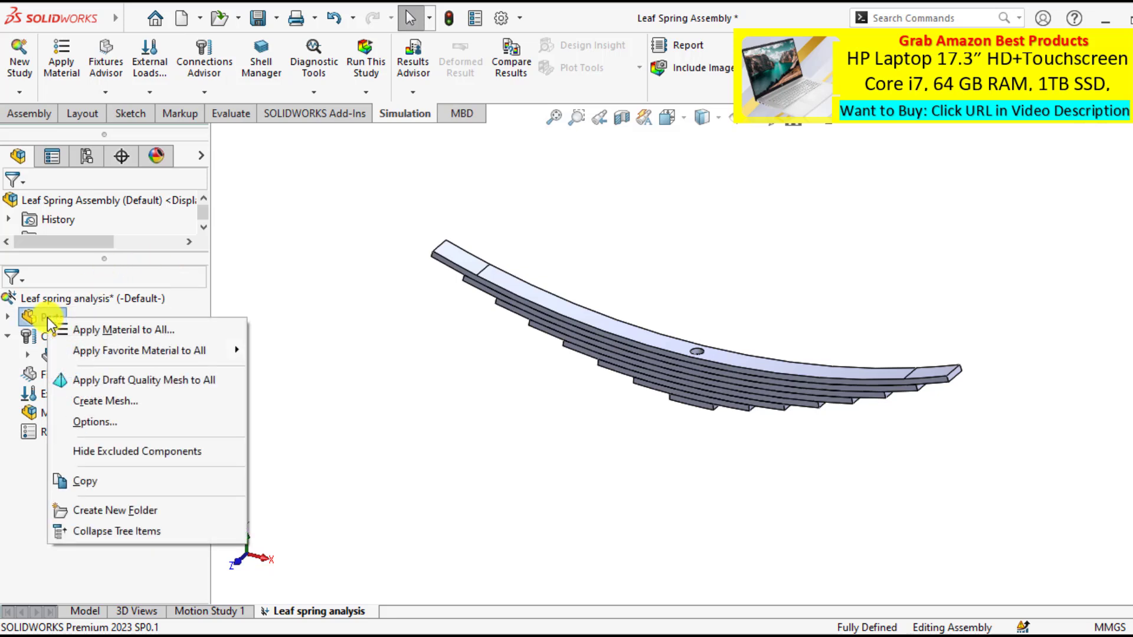
mouse_move(105, 337)
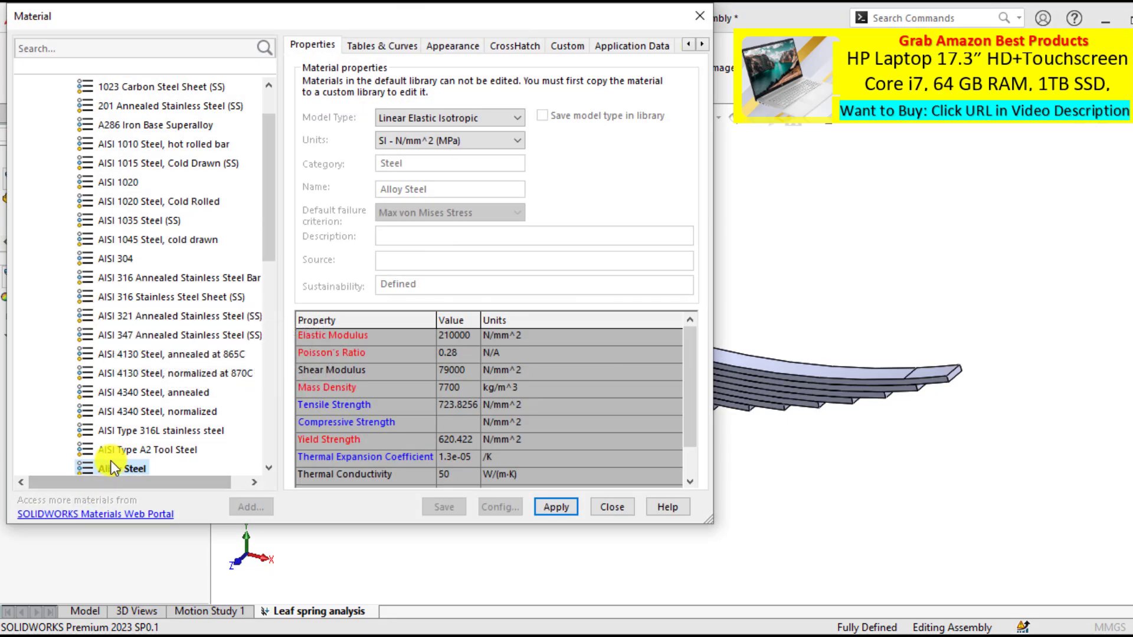
click(556, 507)
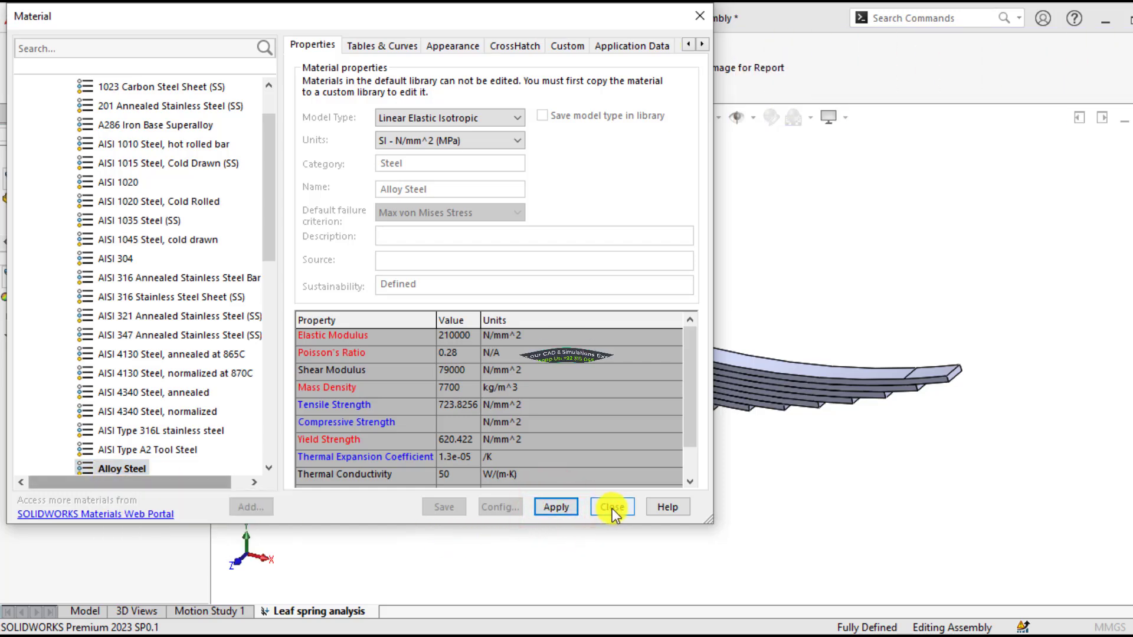
click(612, 507)
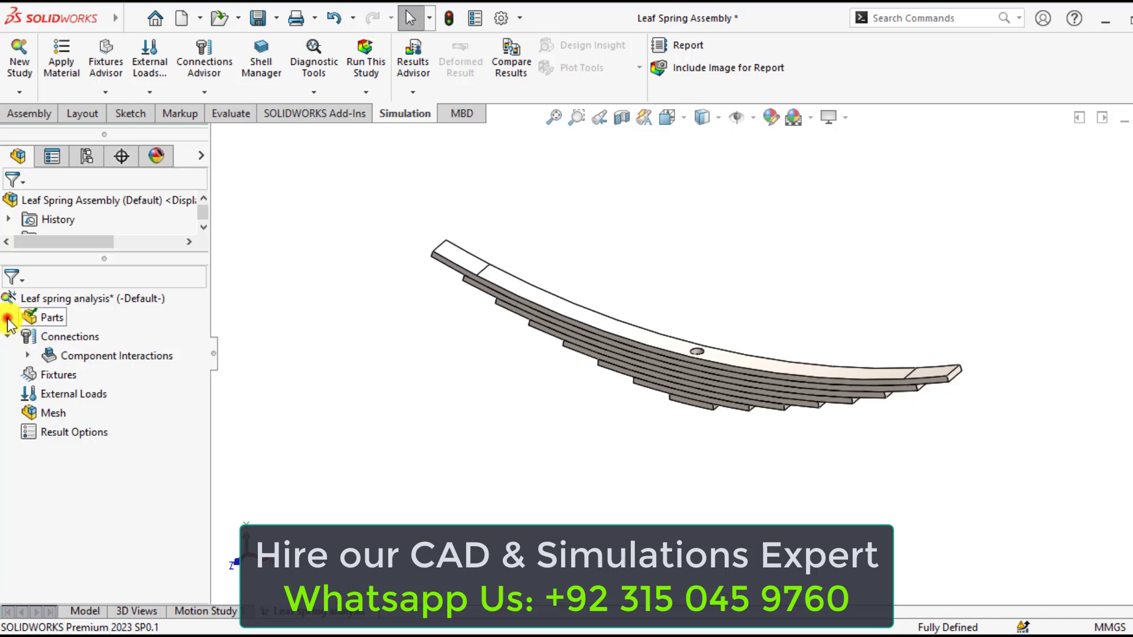
click(10, 318)
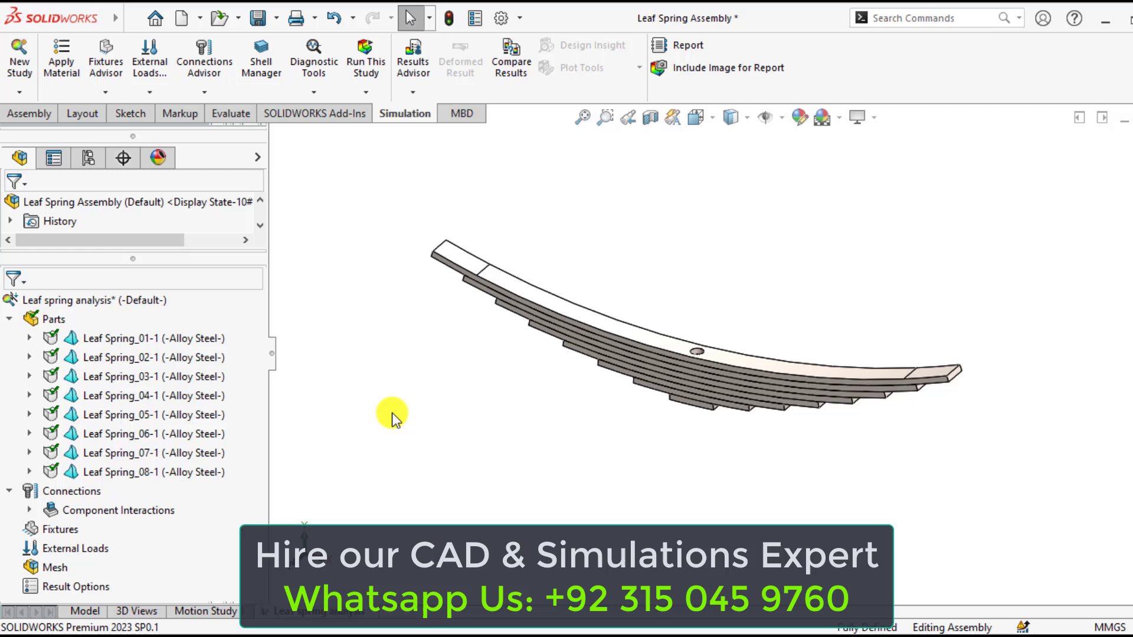
mouse_move(512, 306)
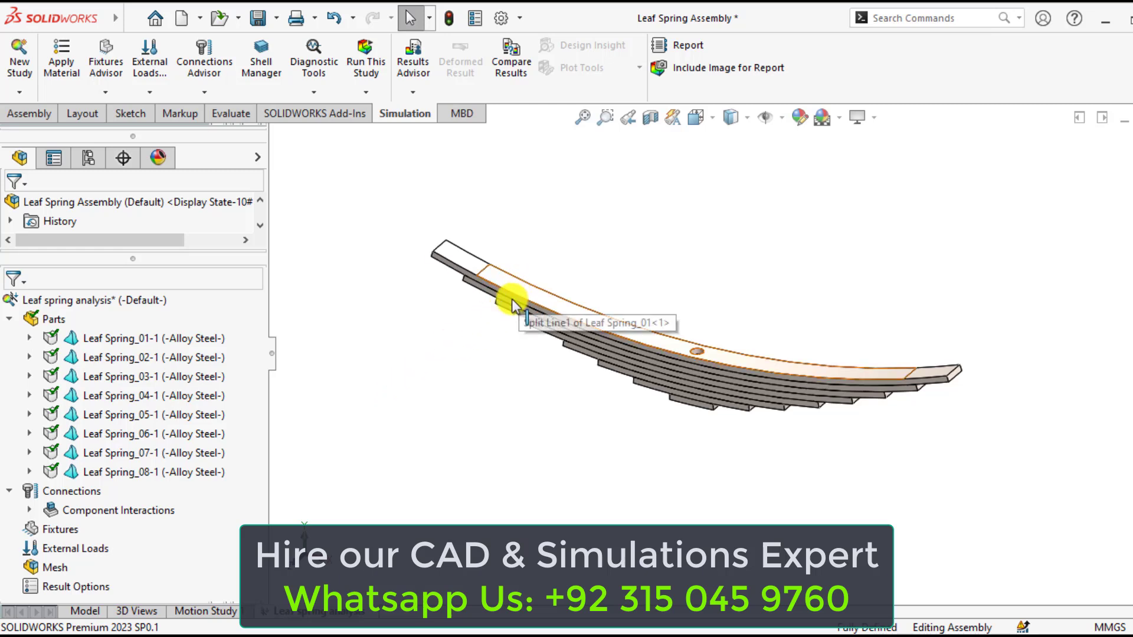
mouse_move(470, 319)
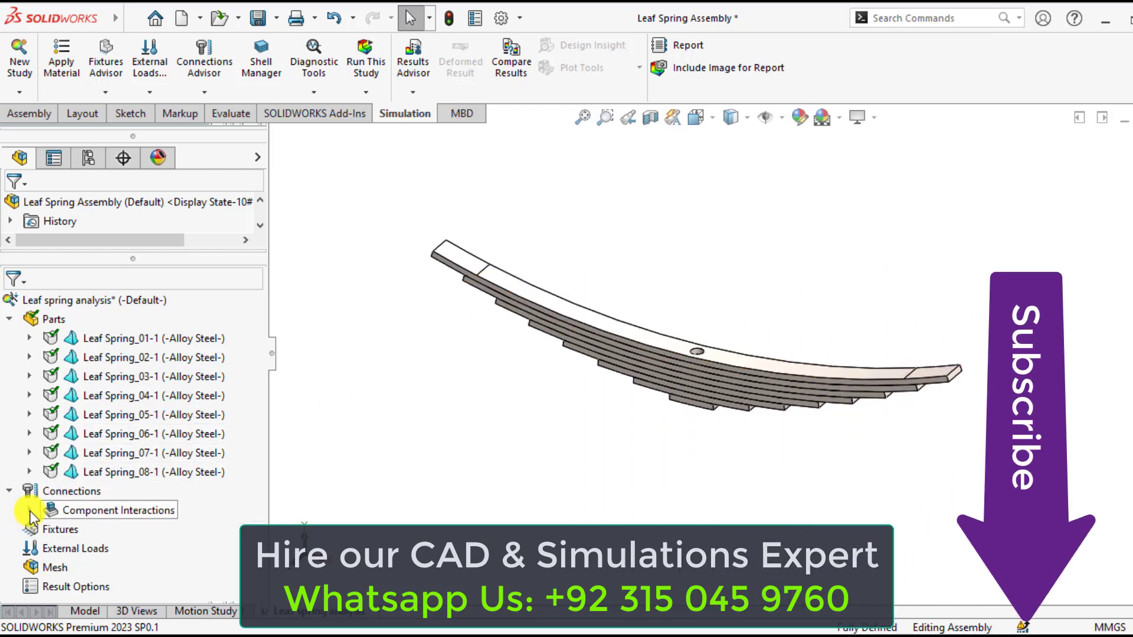
Edit Global Interaction under Component Interactions to use Contact instead of Bonded.
click(28, 510)
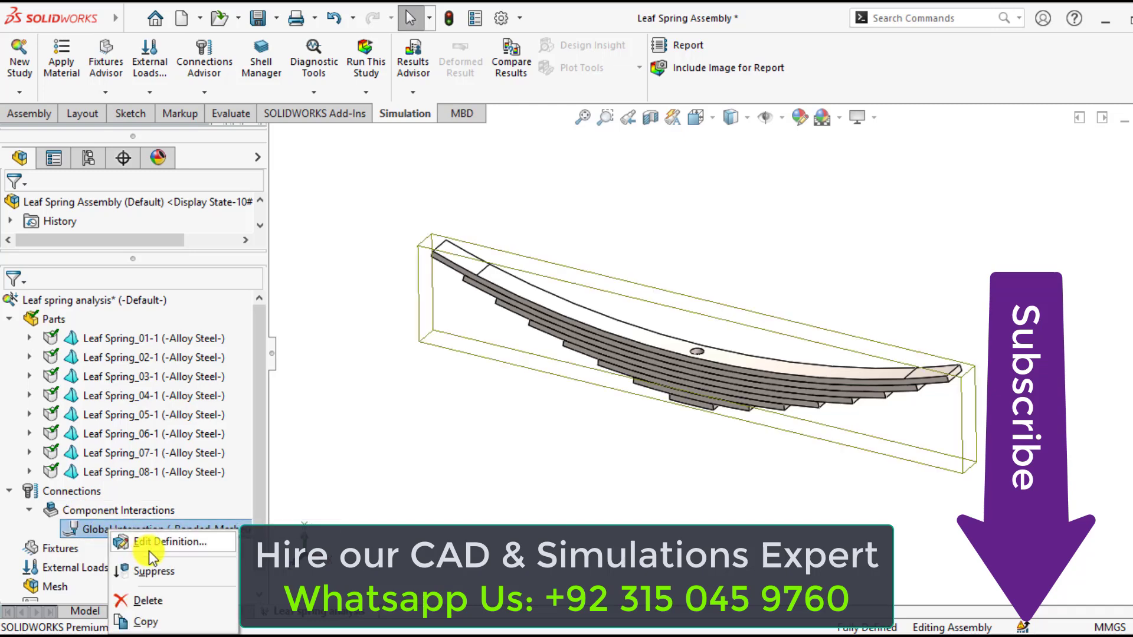
click(171, 541)
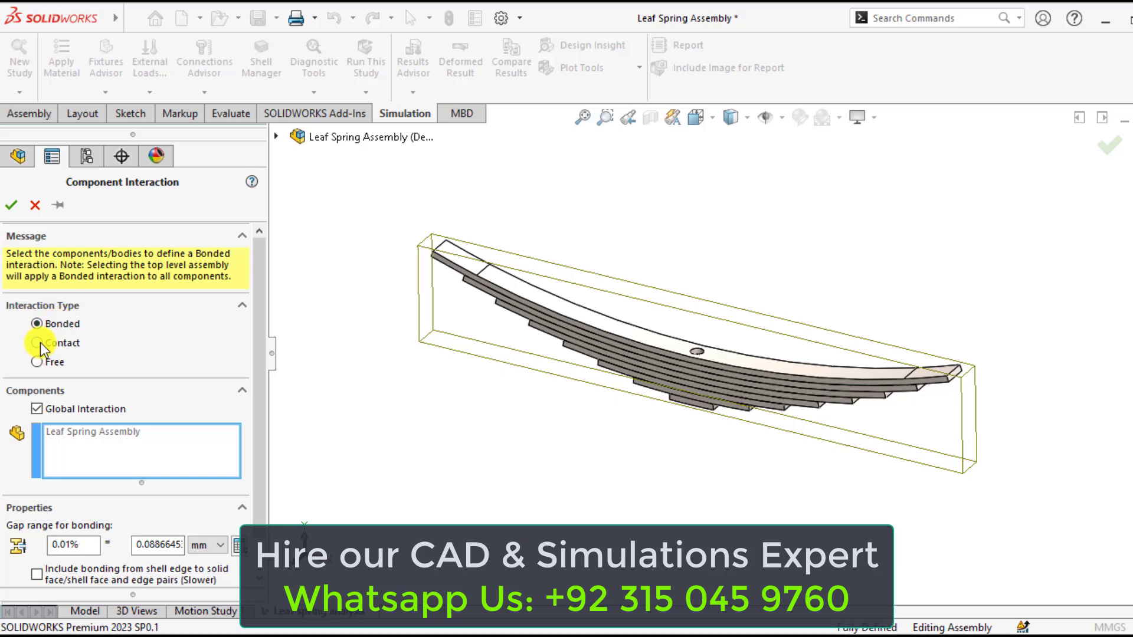
click(36, 343)
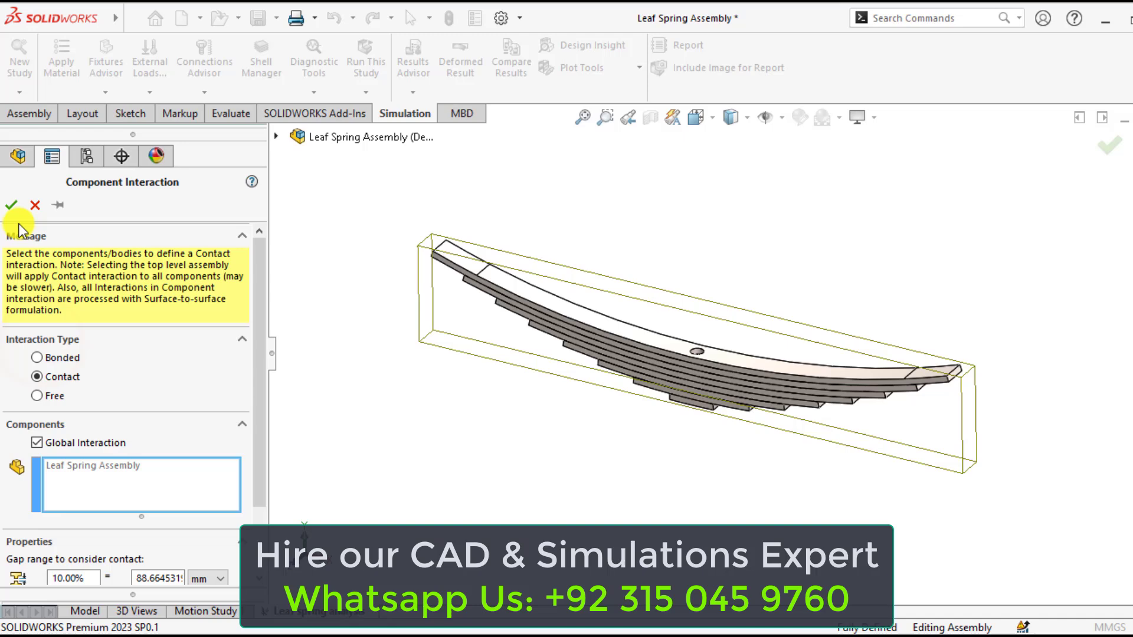
click(11, 204)
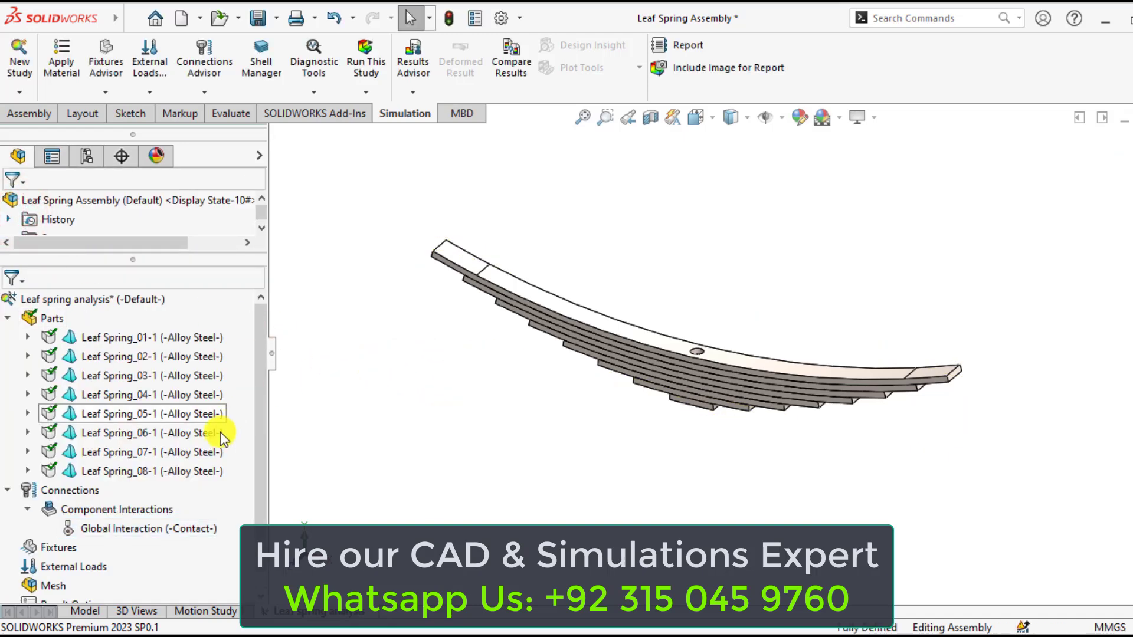
click(124, 452)
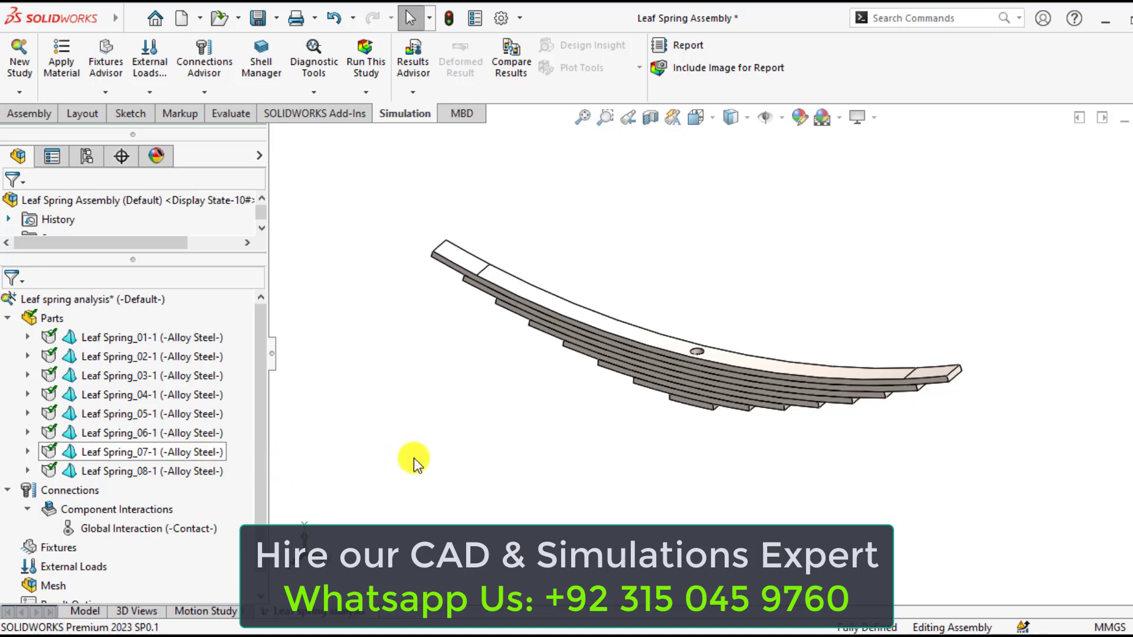
right_click(41, 548)
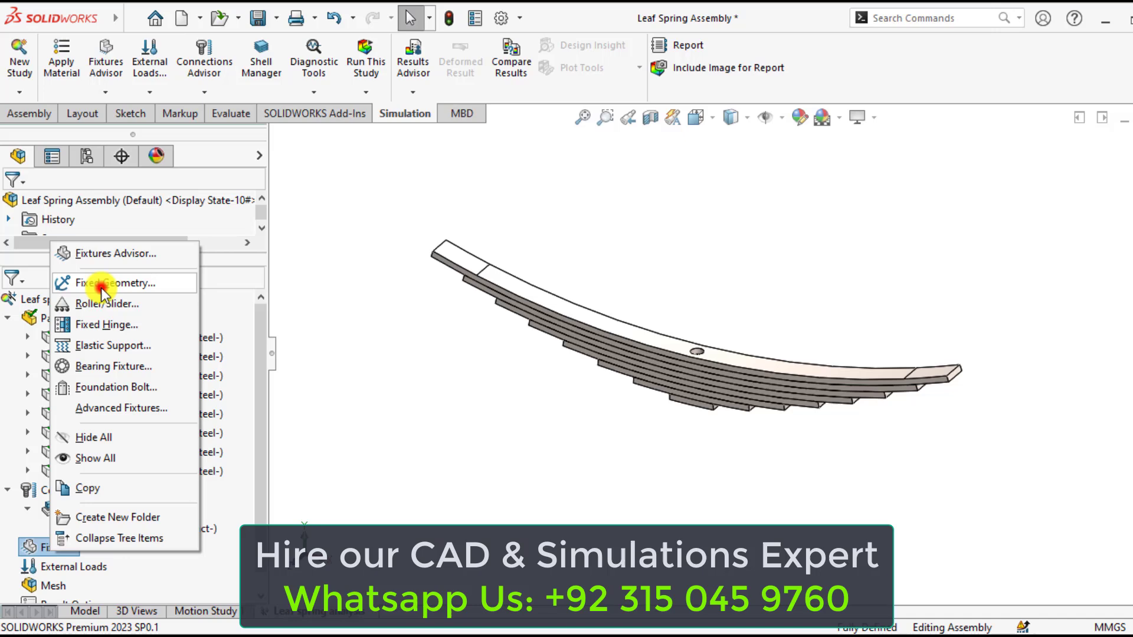
click(111, 283)
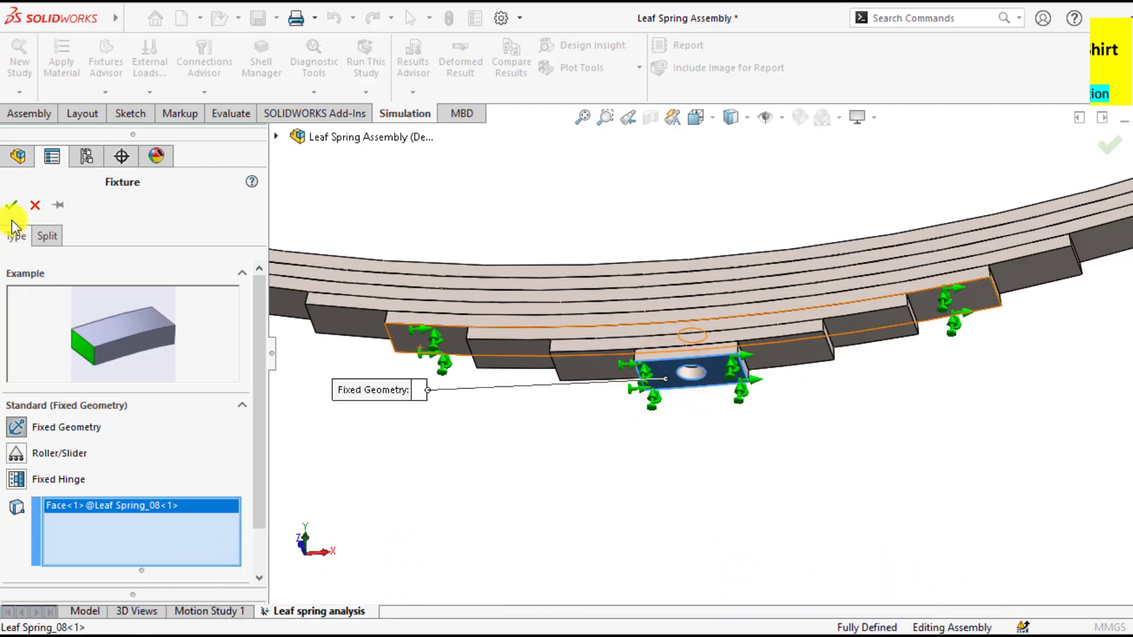
click(13, 206)
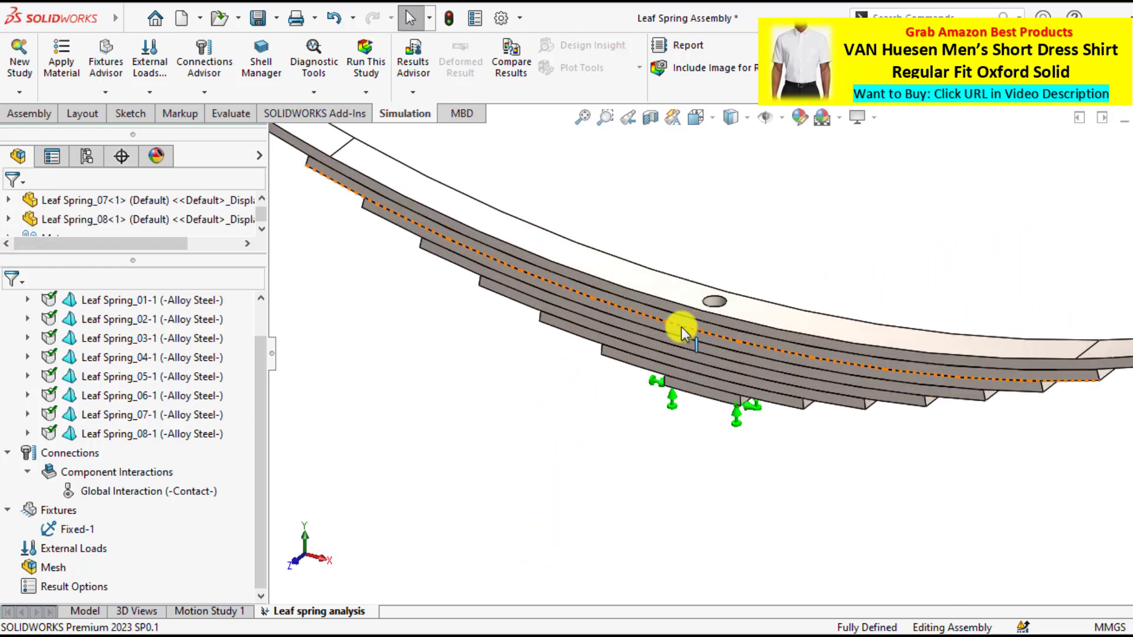
Create fixed-geometry fixture Fixed-2 on the central bolt-hole faces of the leaves.
right_click(46, 511)
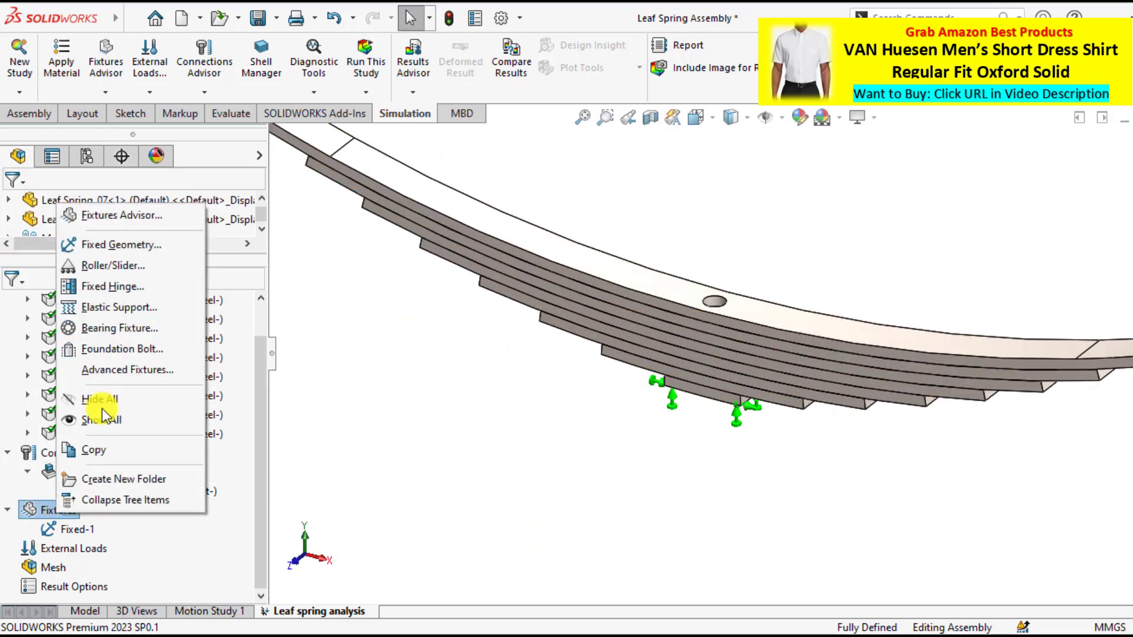
mouse_move(114, 244)
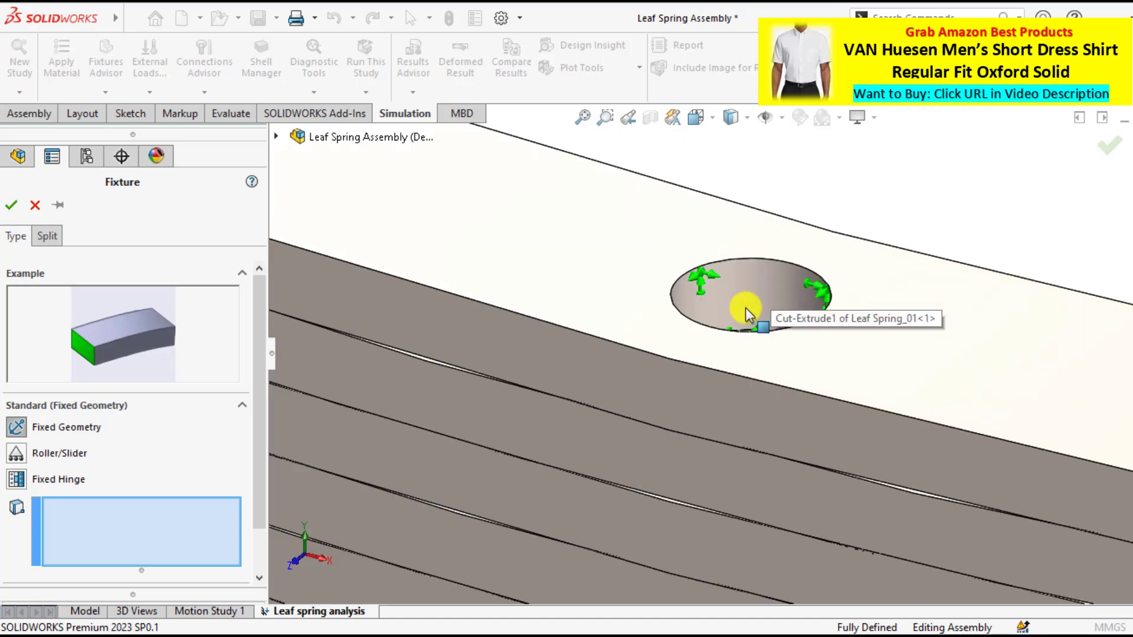
click(746, 308)
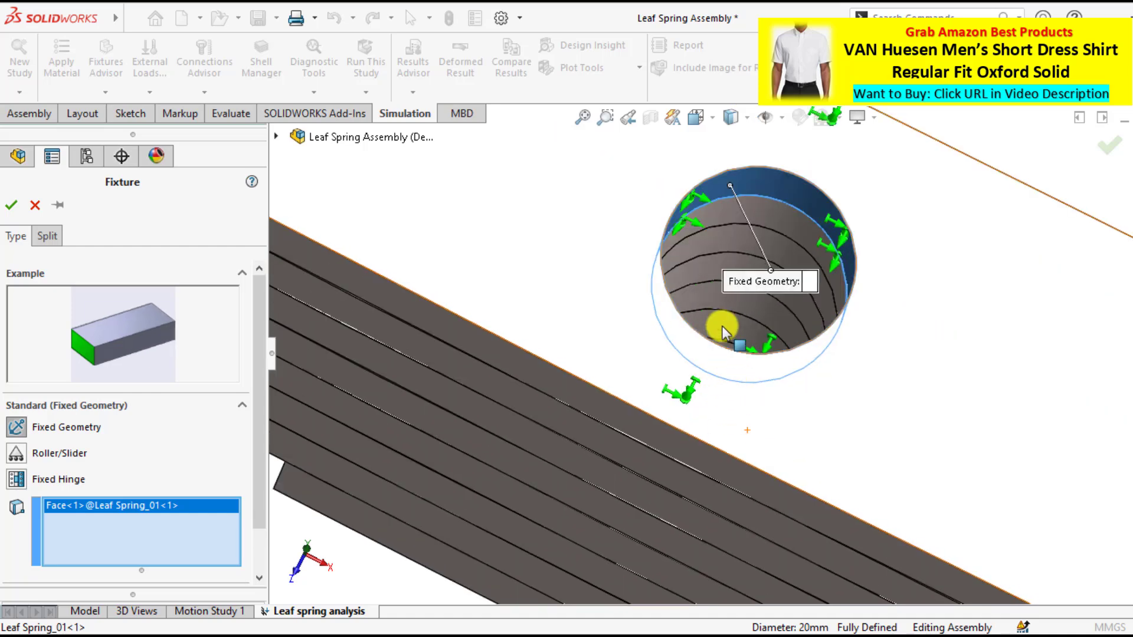
click(714, 229)
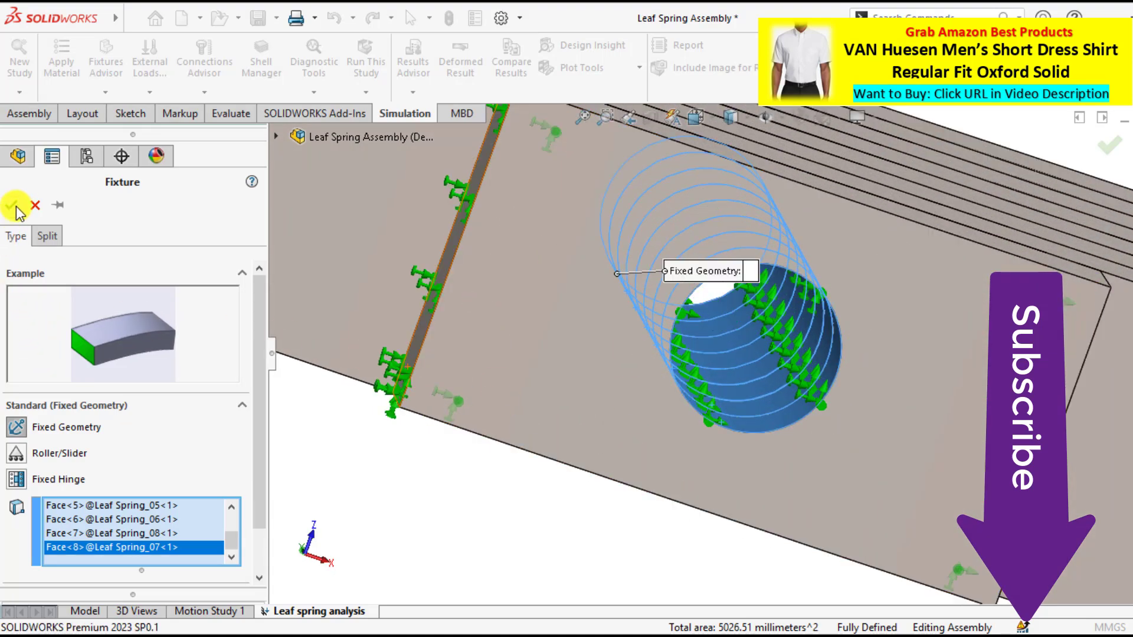
click(14, 206)
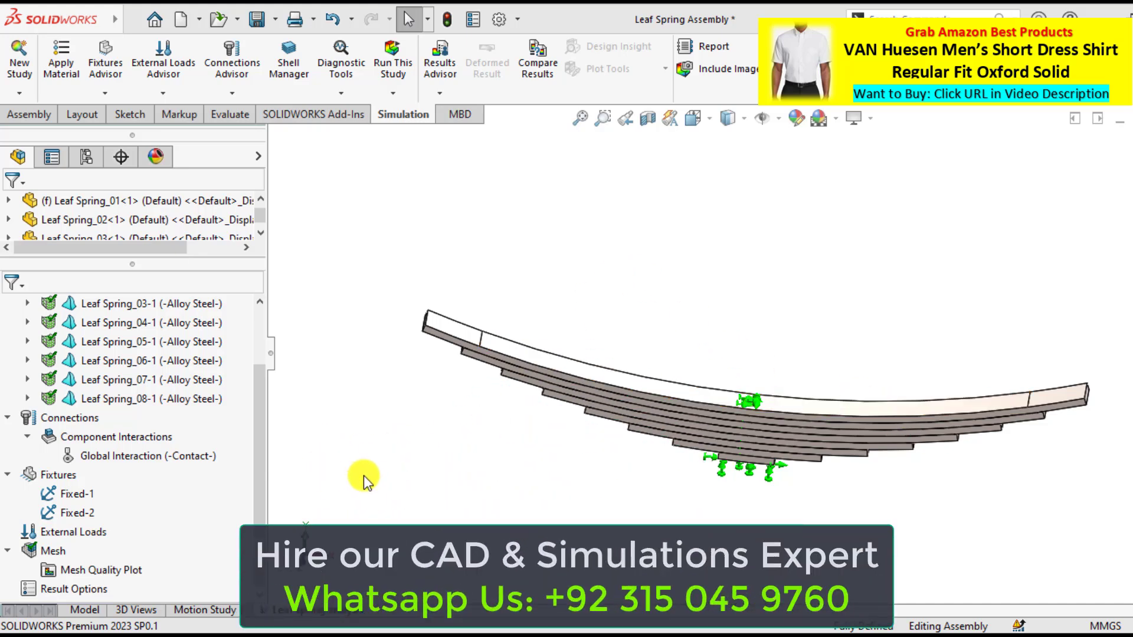
Start an advanced Use Reference Geometry fixture and select the side faces of all leaves.
click(136, 456)
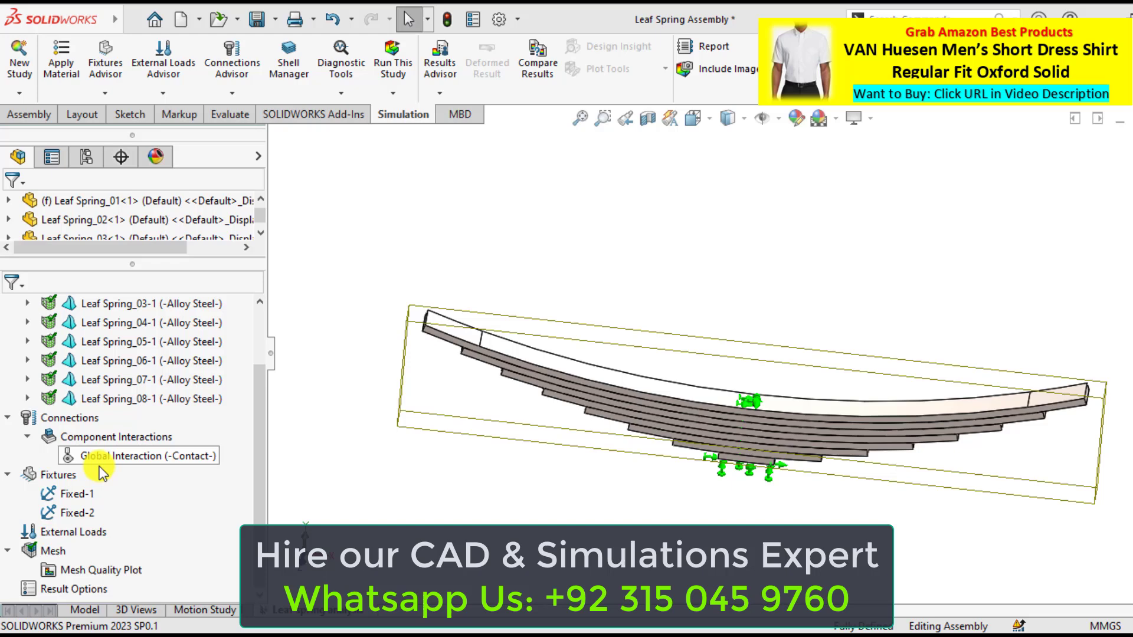
right_click(57, 475)
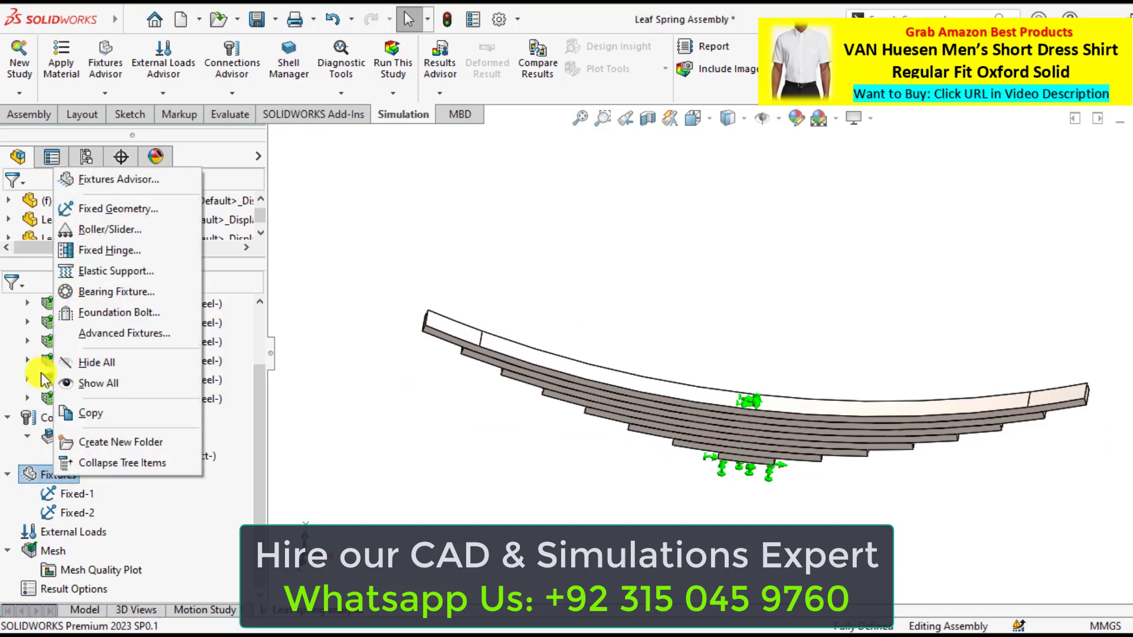
click(121, 208)
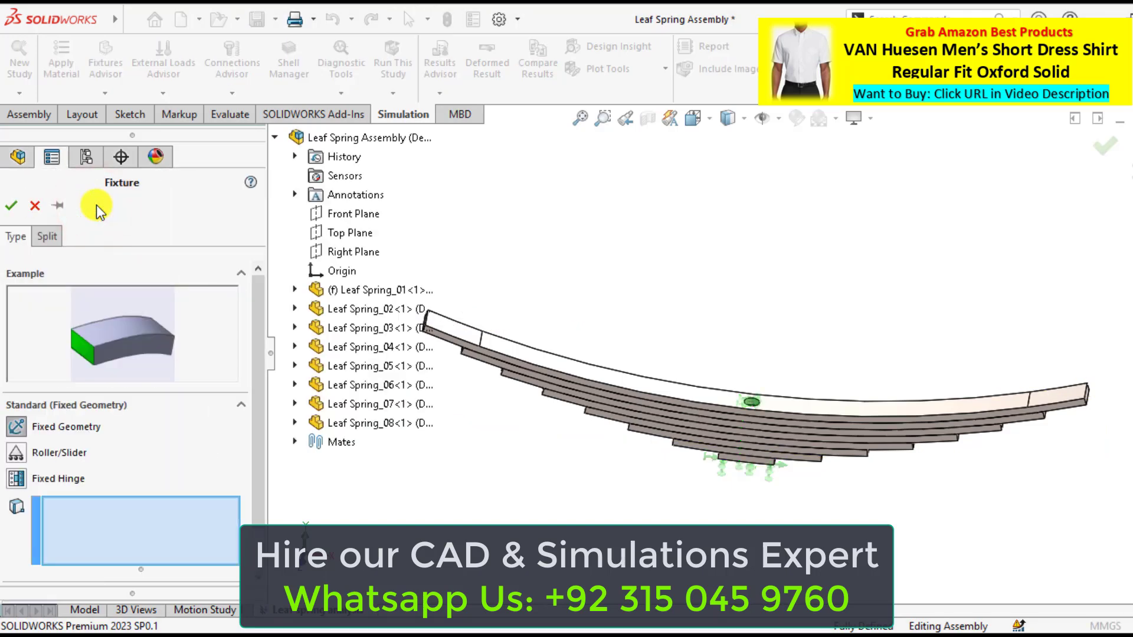
scroll(down, 3)
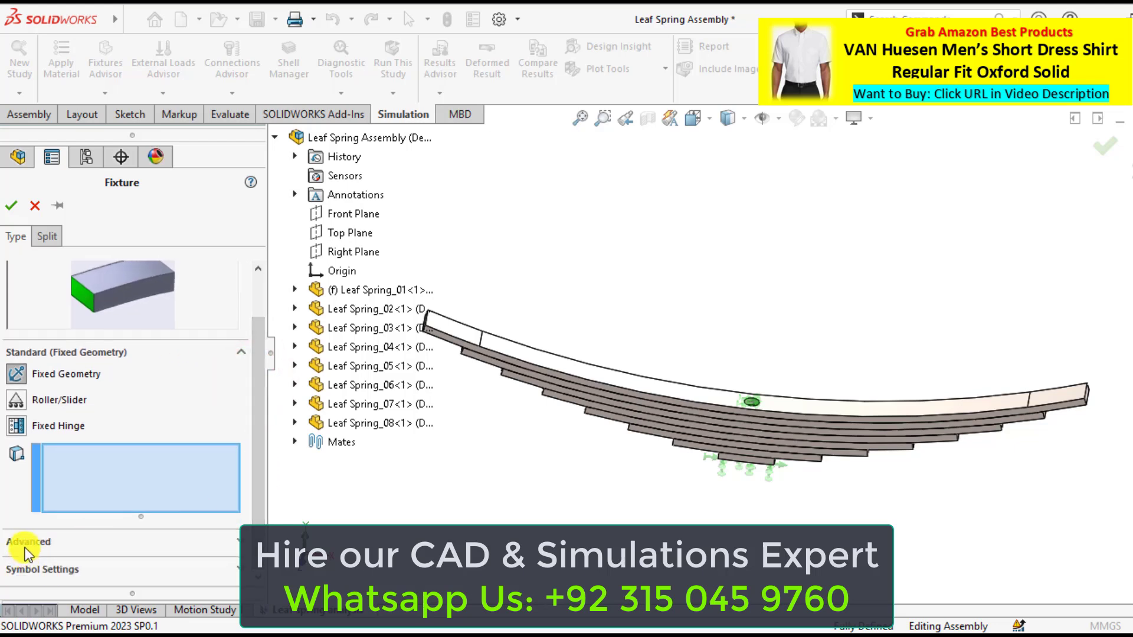
click(27, 543)
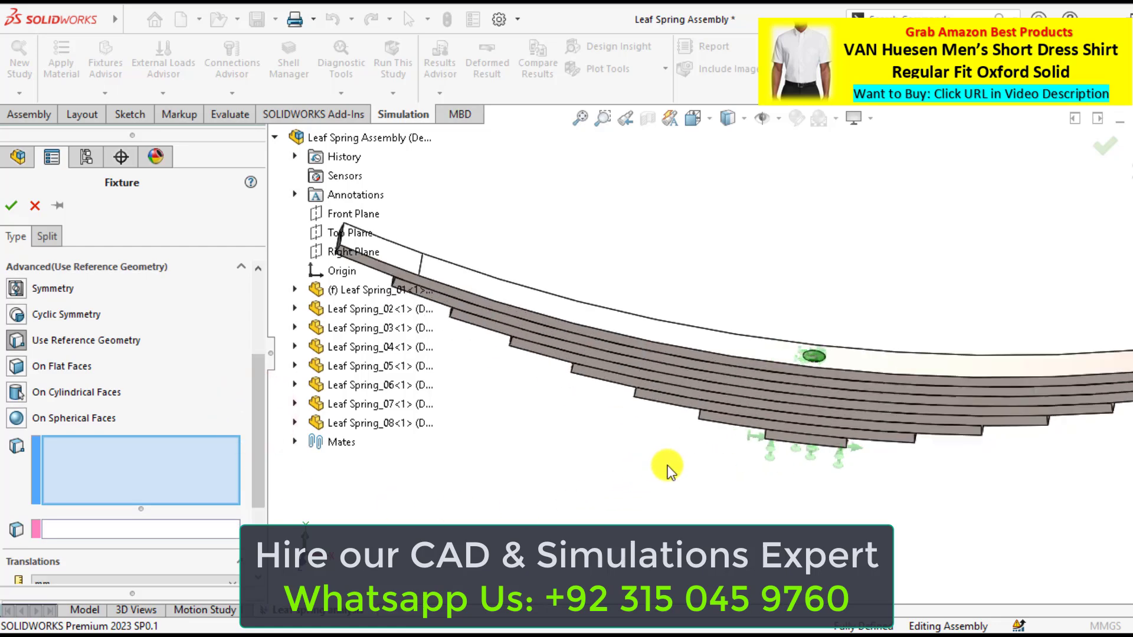
click(835, 417)
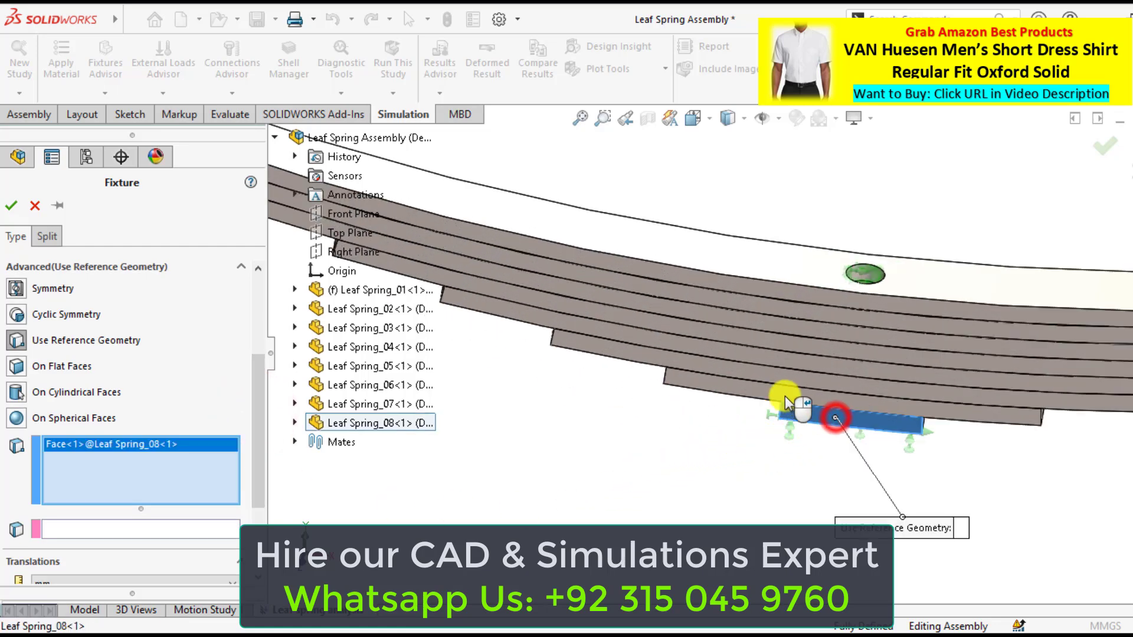
click(742, 355)
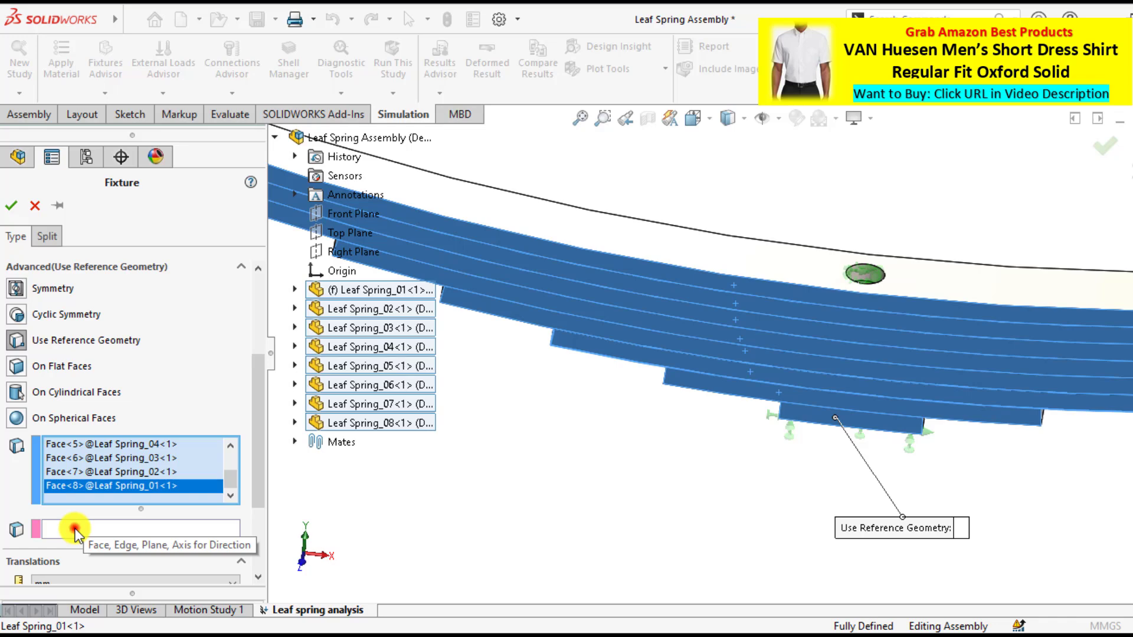
Set Front Plane direction, 0 mm normal movement, orange symbols, and confirm the fixture.
click(77, 529)
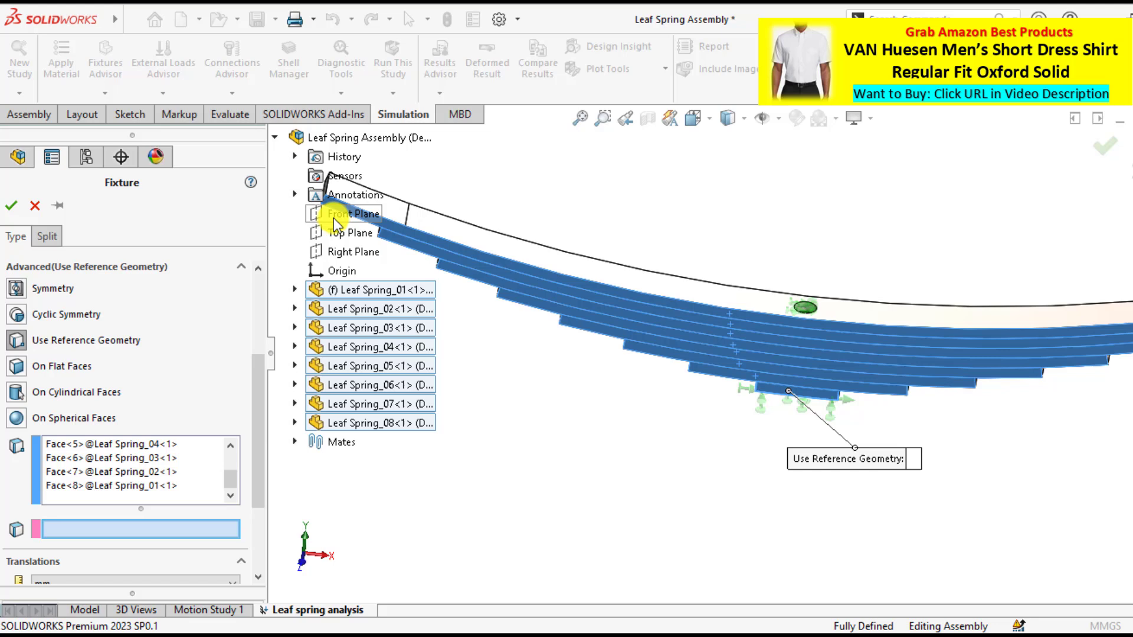
click(351, 213)
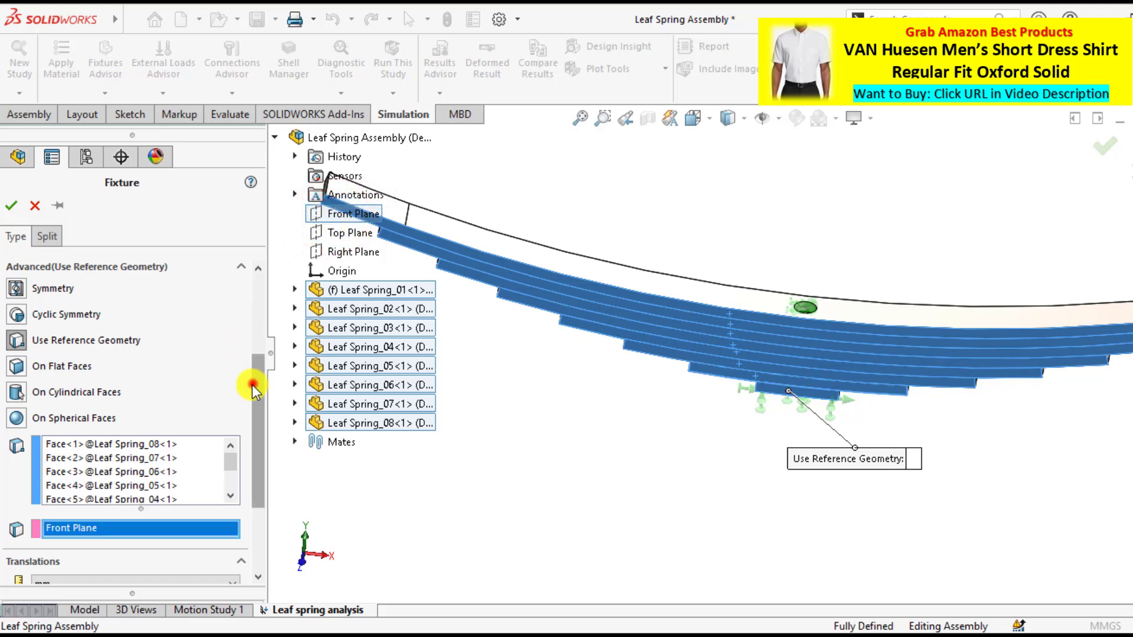
scroll(down, 3)
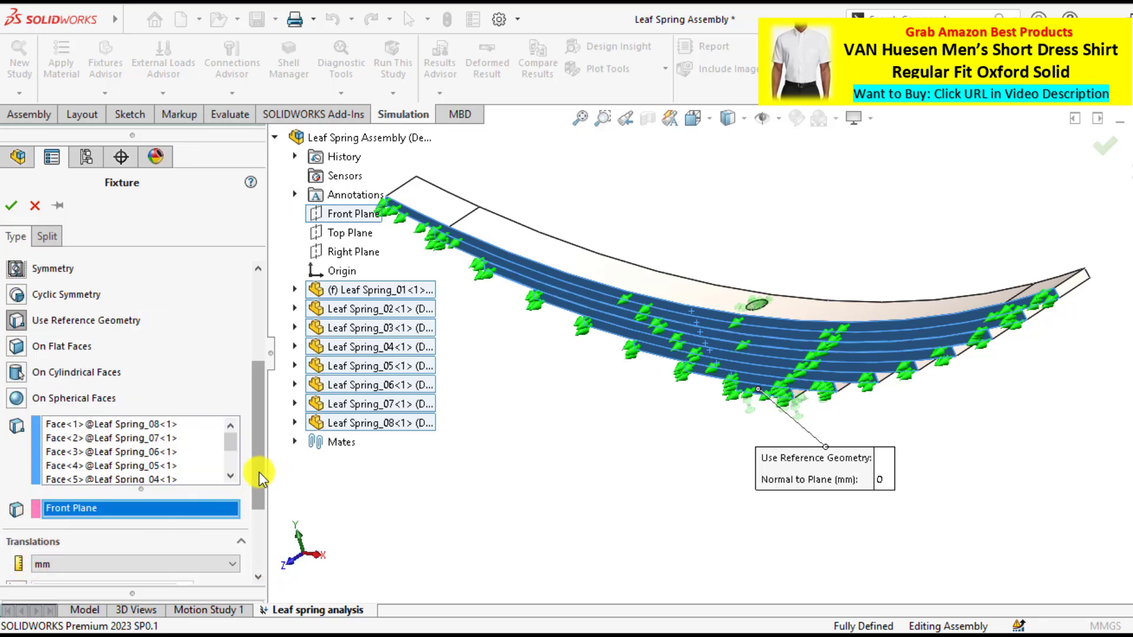
scroll(down, 3)
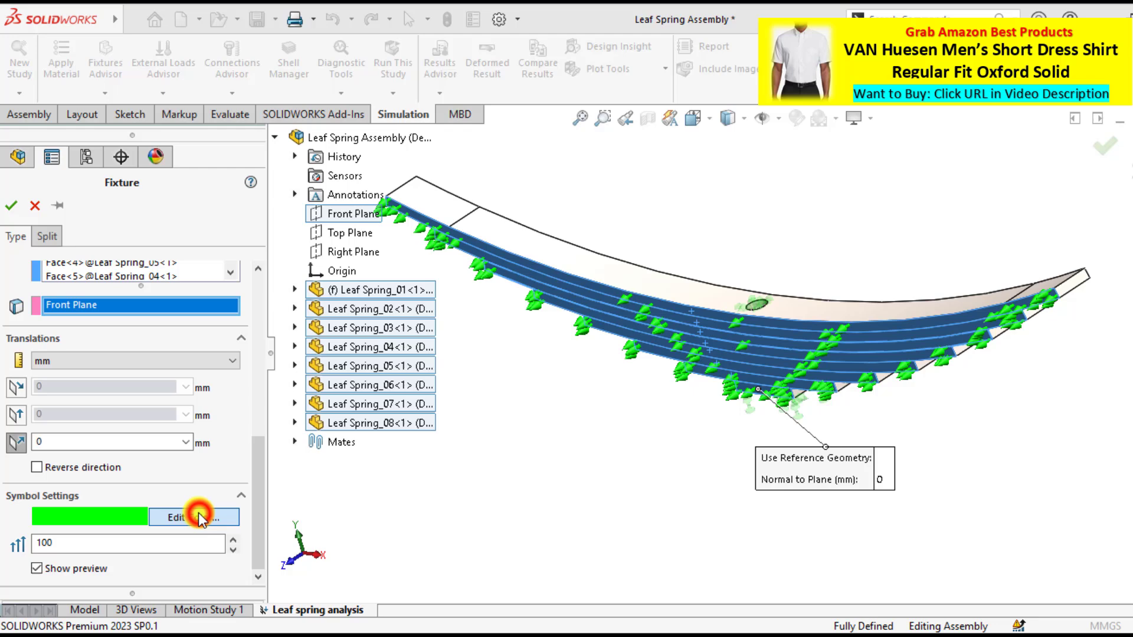
click(194, 517)
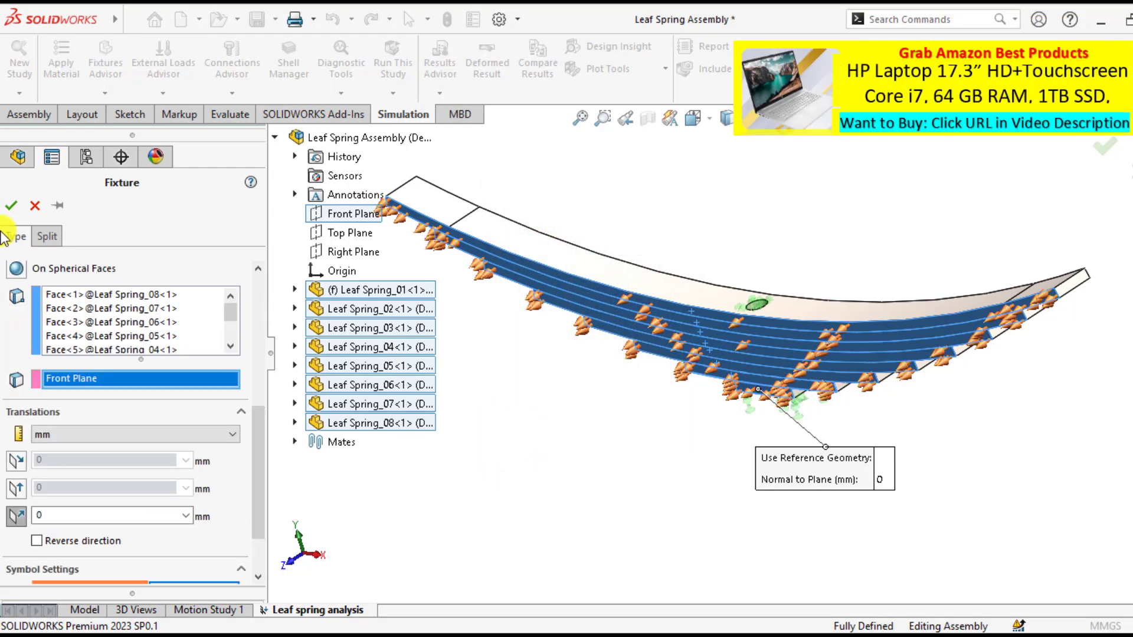
click(16, 206)
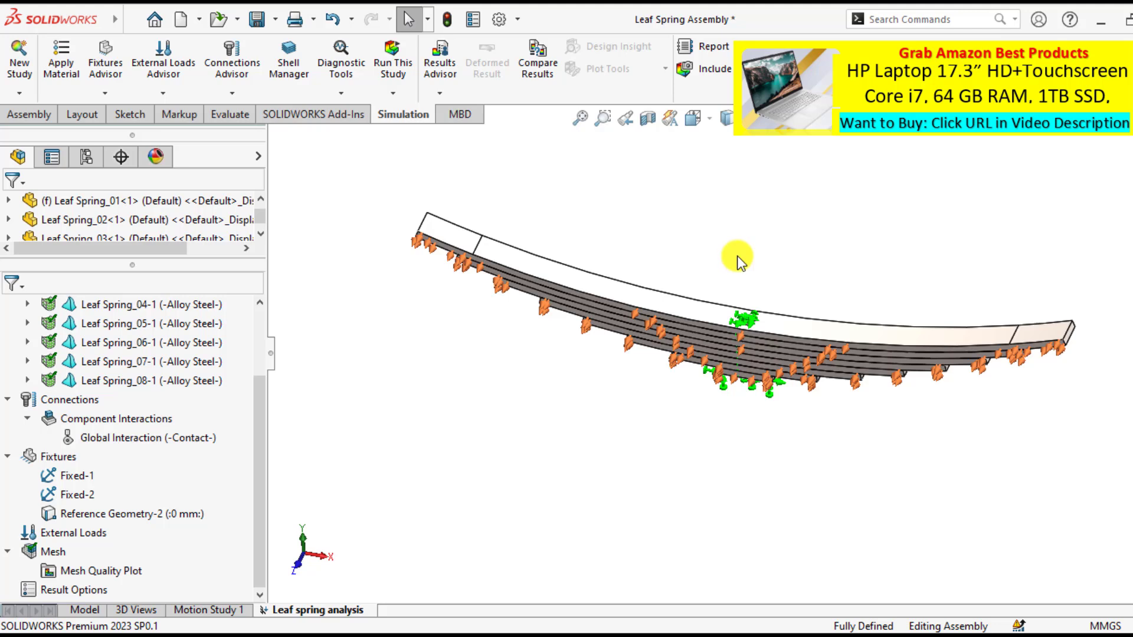
mouse_move(616, 280)
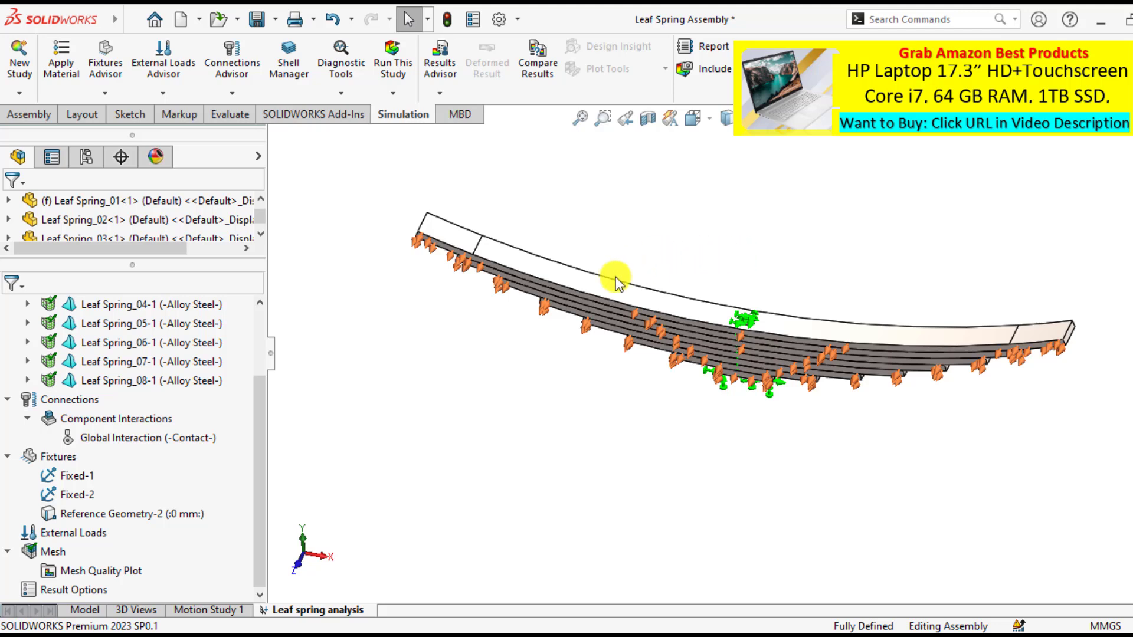
Apply a total 3000 N normal force to both end faces of Leaf Spring_01.
right_click(59, 539)
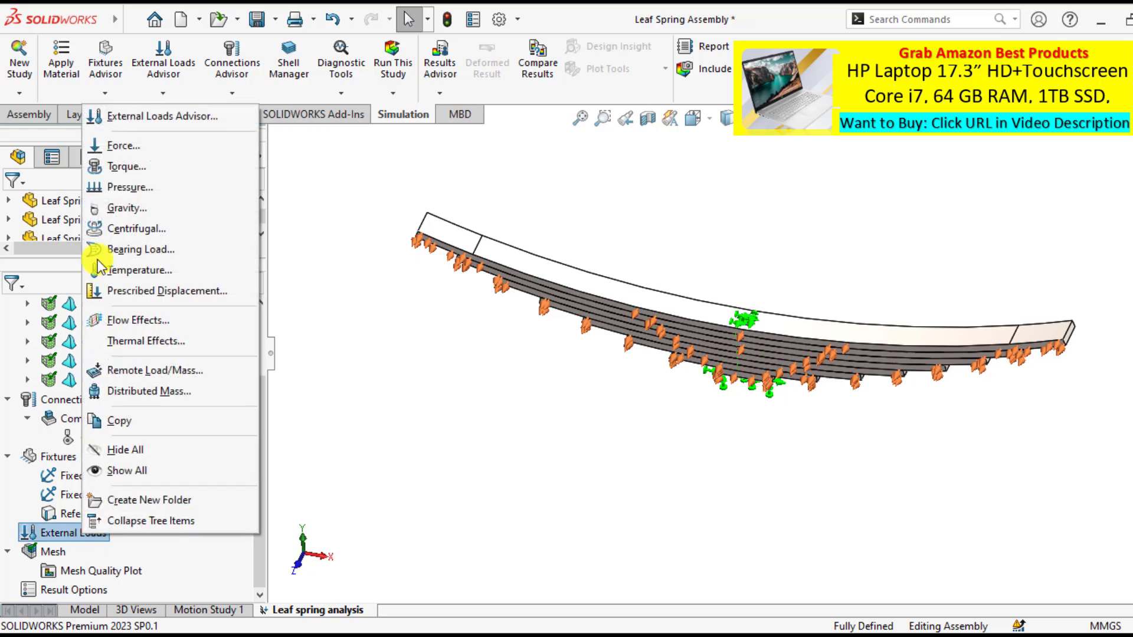
click(124, 145)
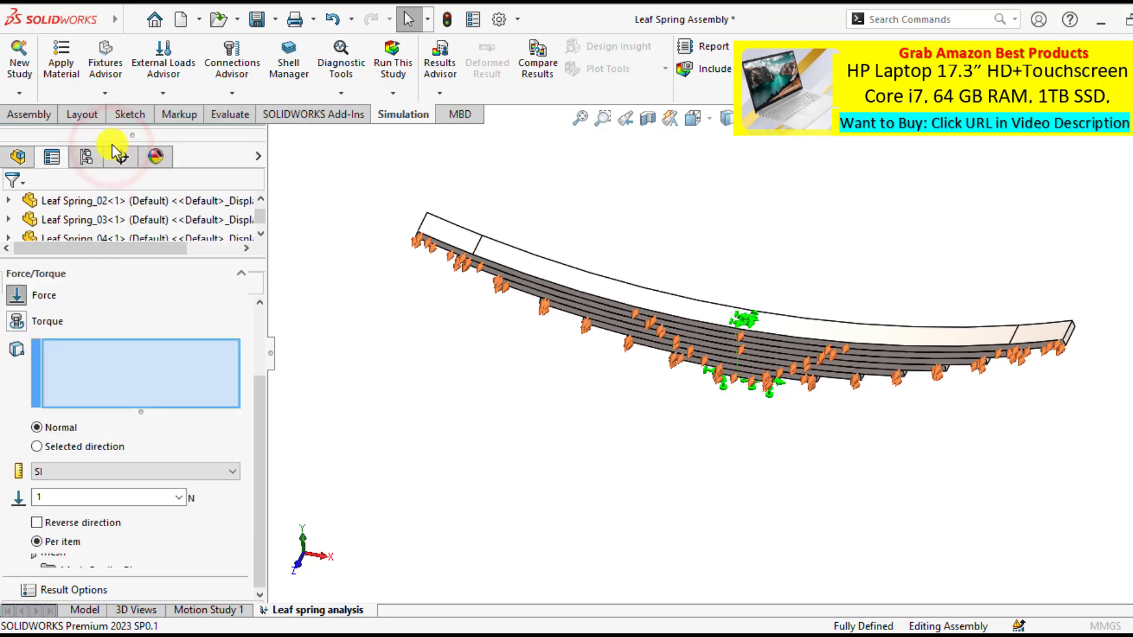
click(456, 237)
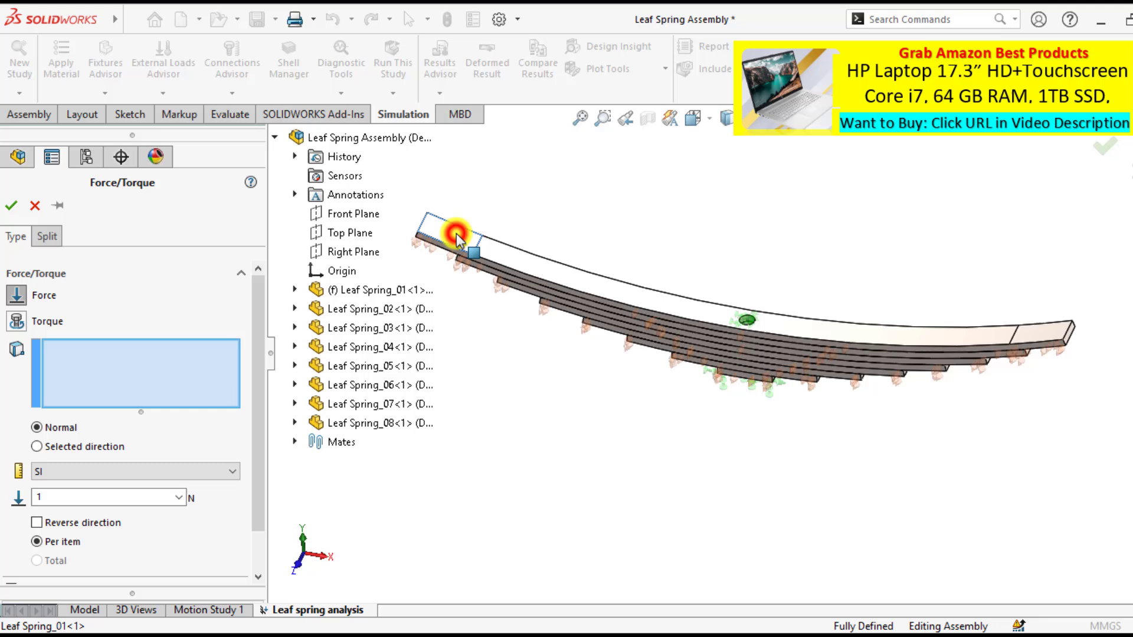
click(1035, 339)
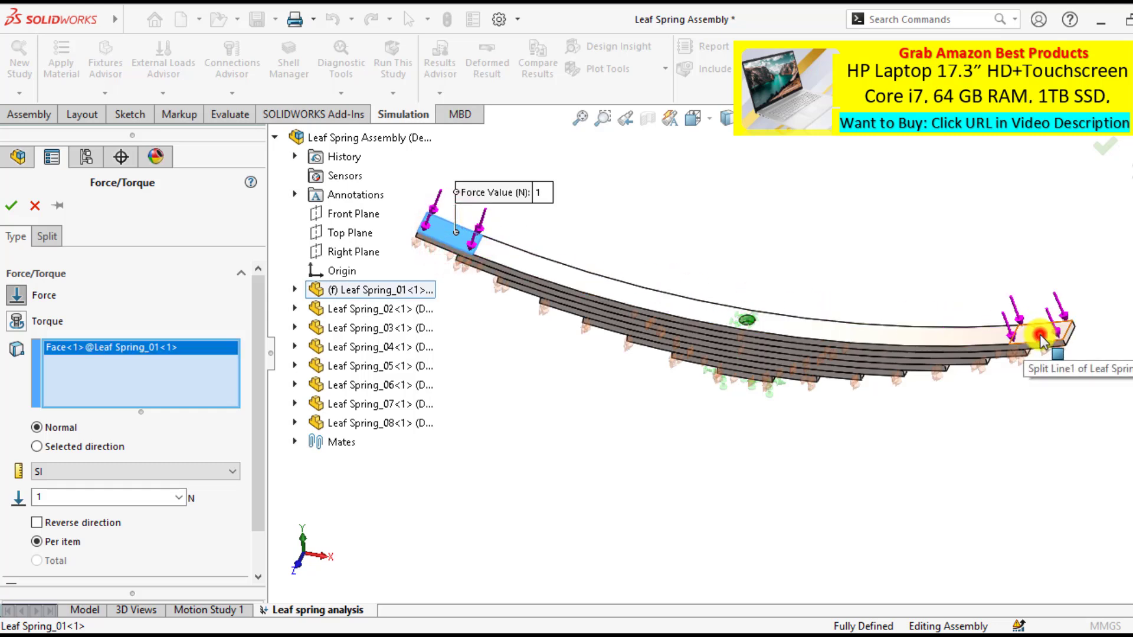
click(1039, 341)
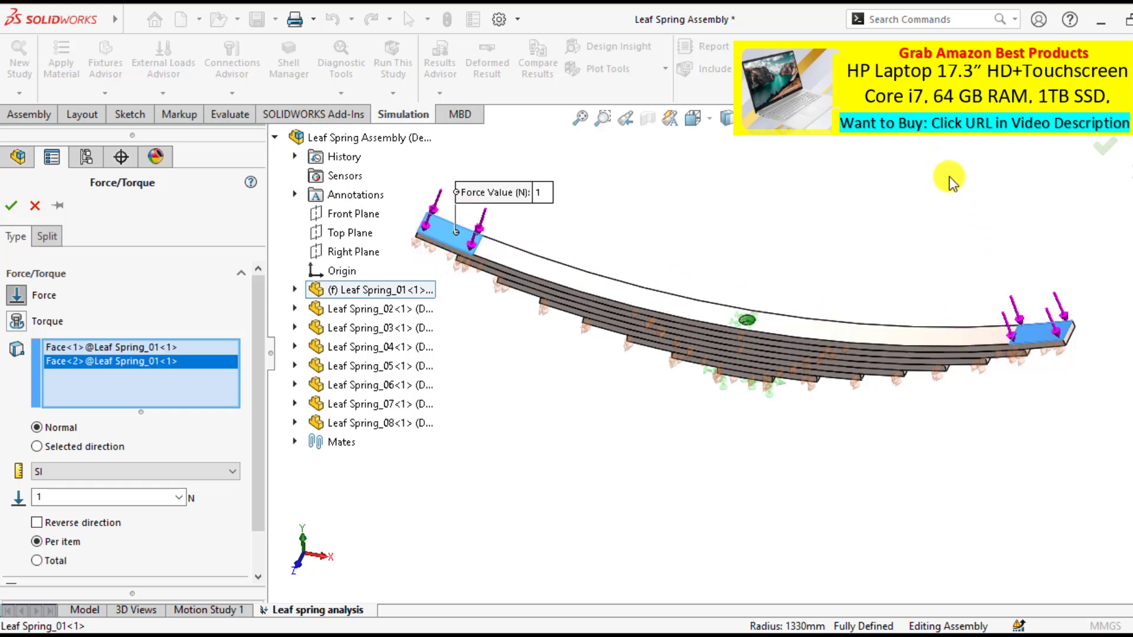
mouse_move(956, 415)
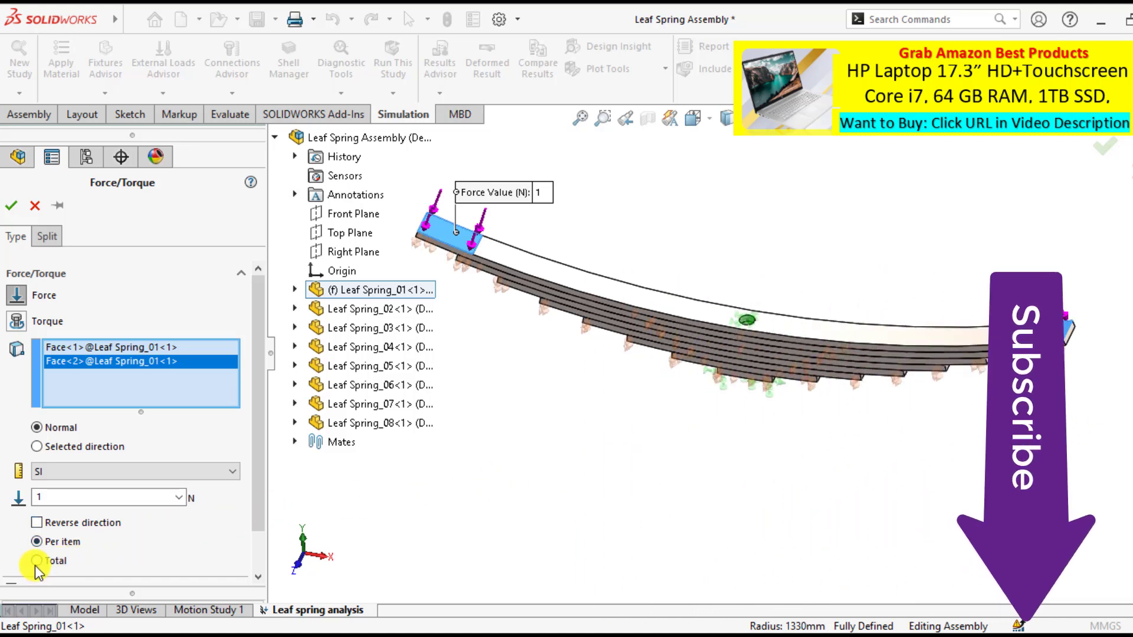
click(36, 563)
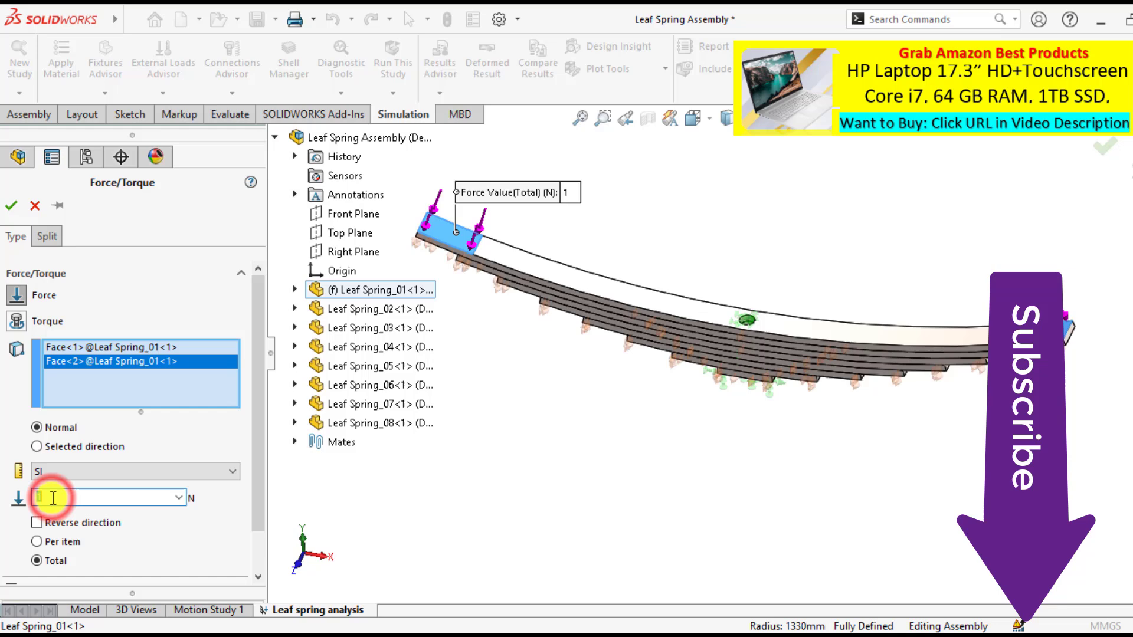
text(300)
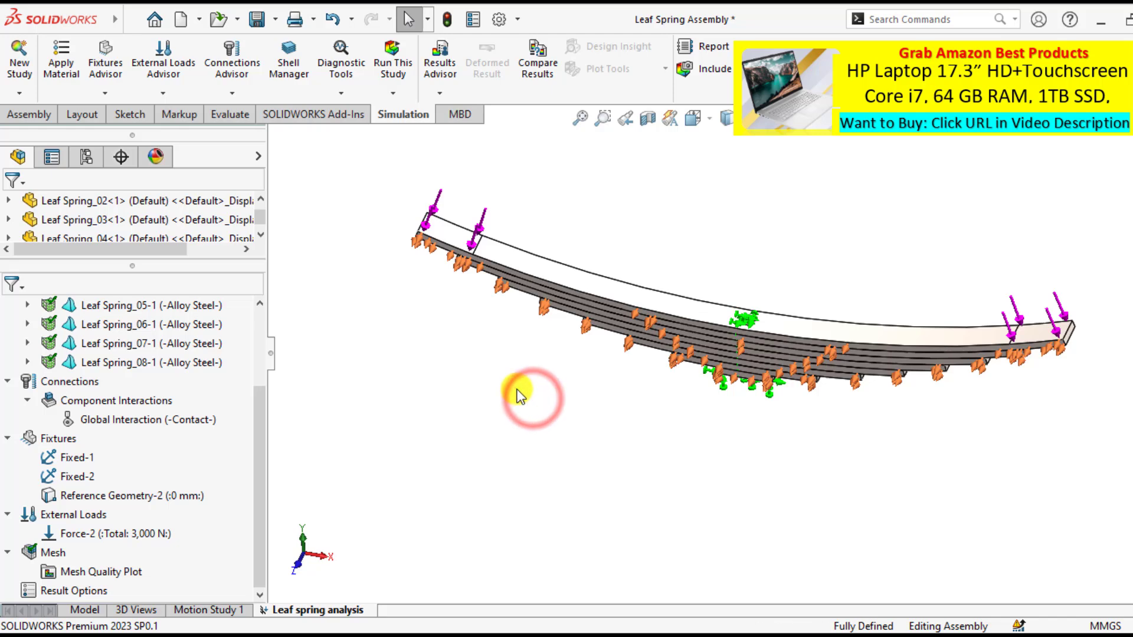
Start Create Mesh for the study, showing curvature-based mesh settings.
right_click(45, 559)
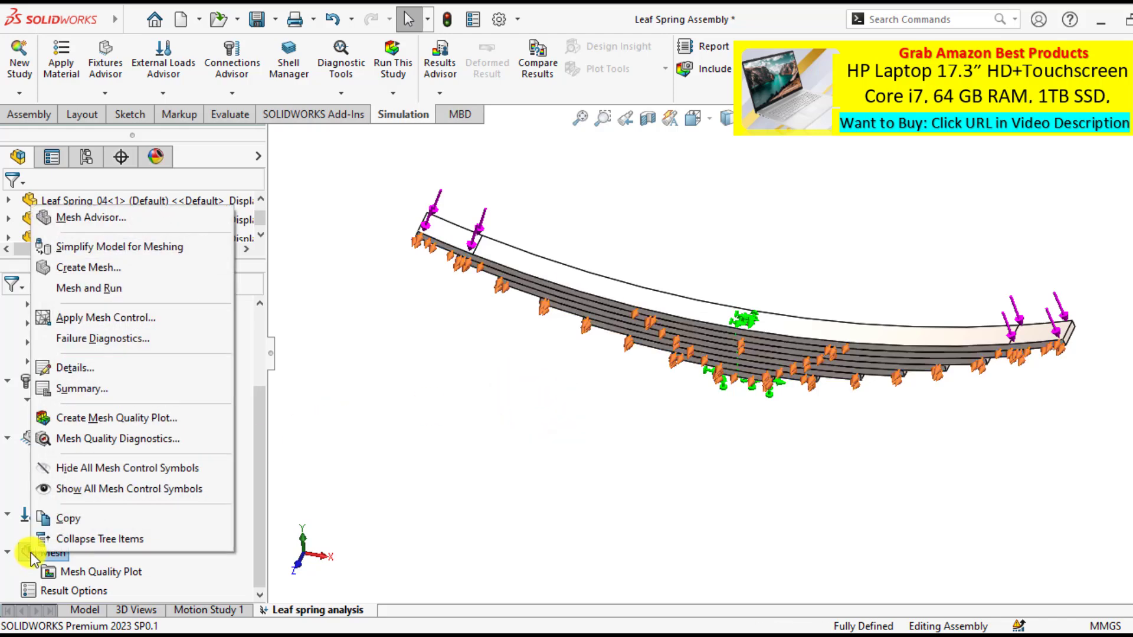
click(87, 267)
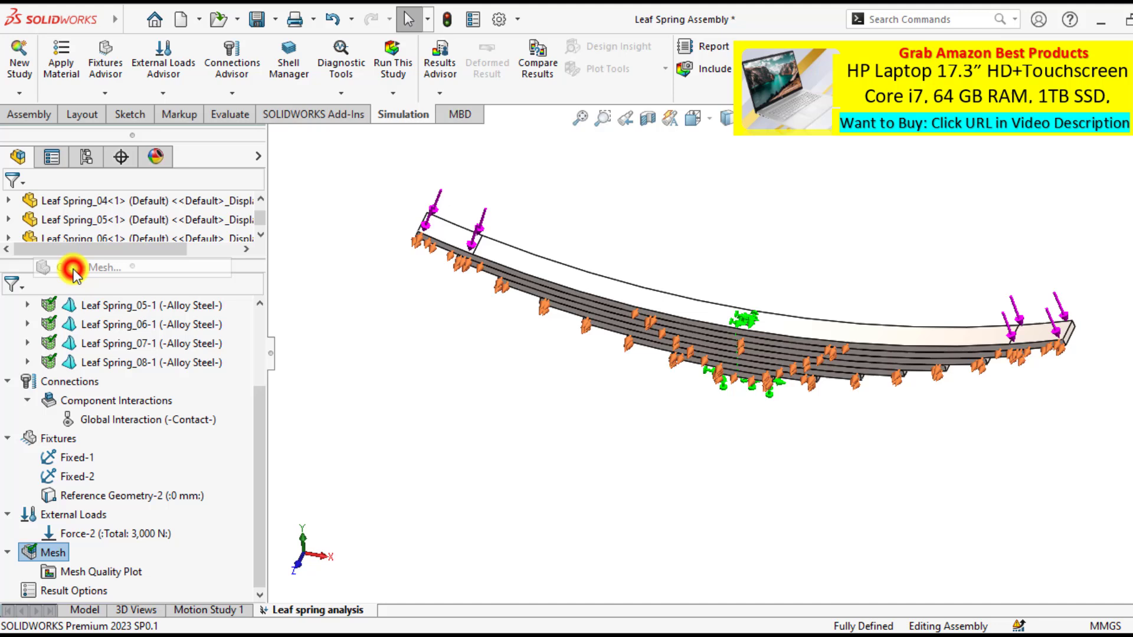
click(72, 268)
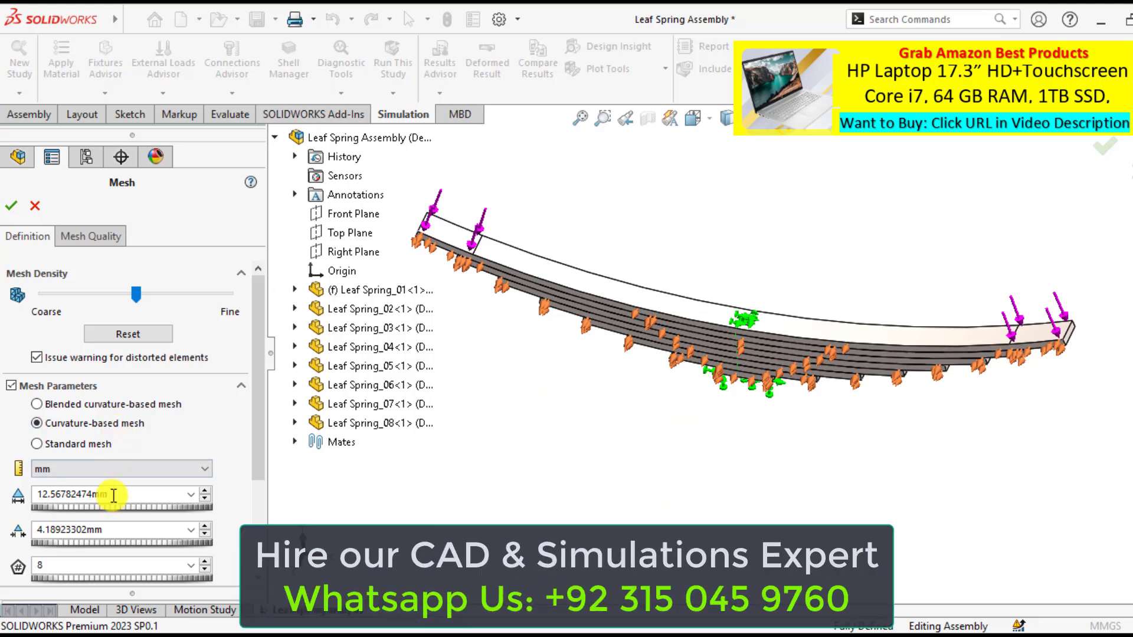
mouse_move(98, 531)
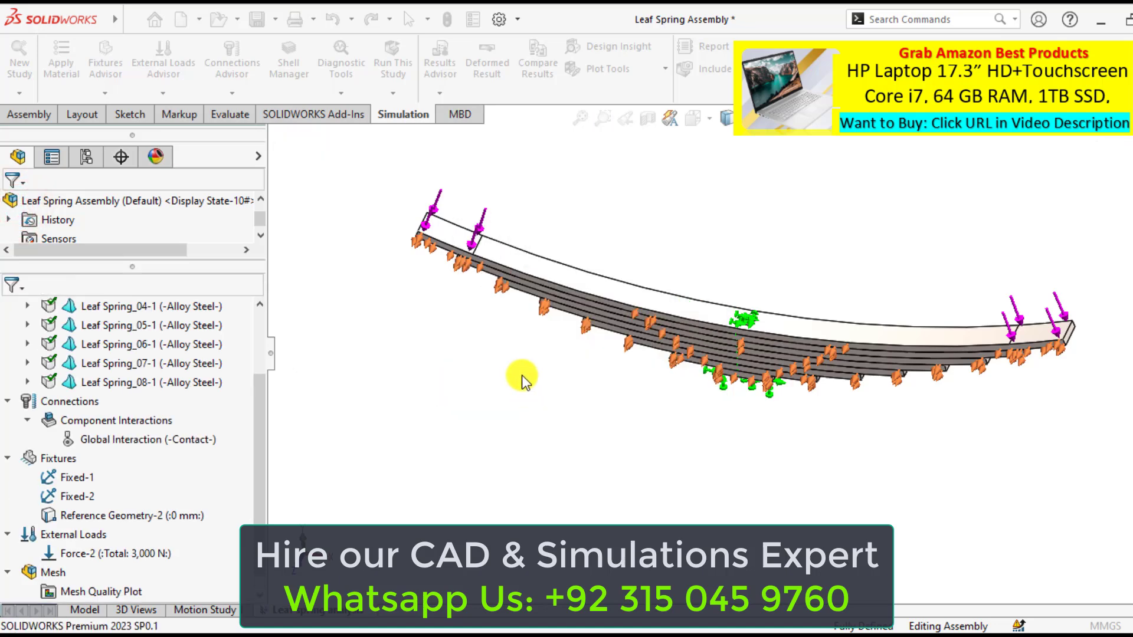
mouse_move(526, 383)
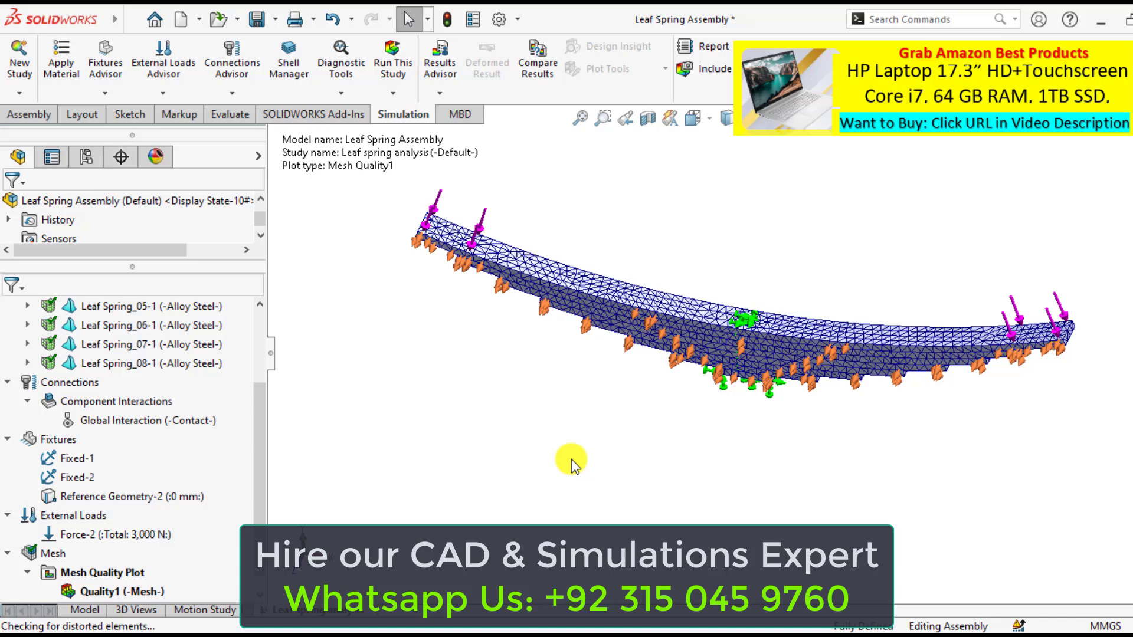
mouse_move(461, 407)
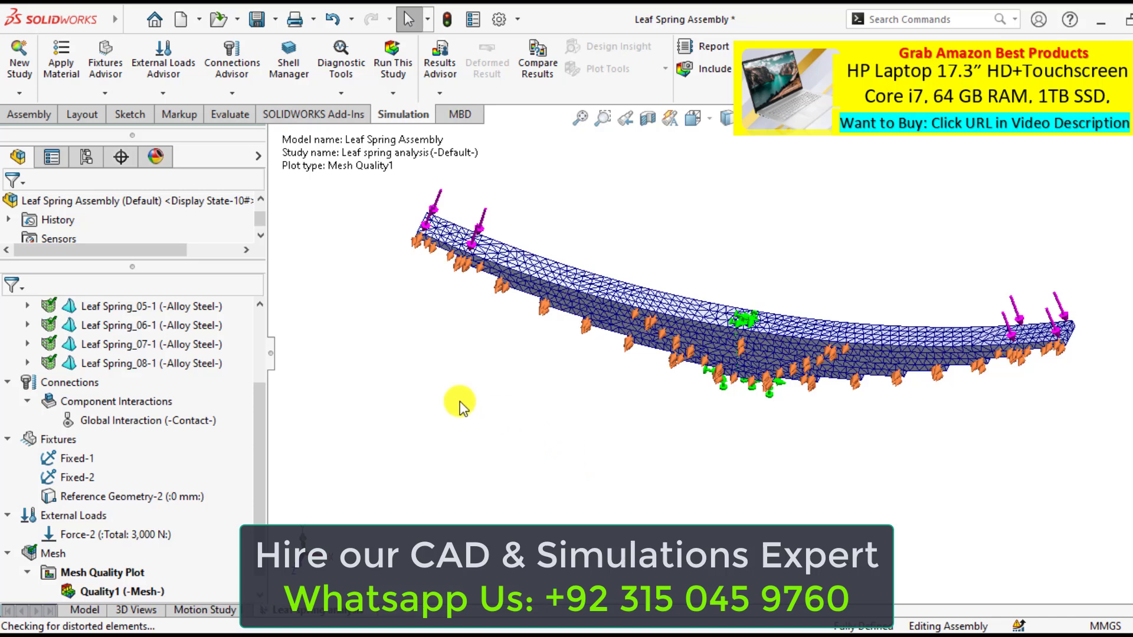
Run This Study to solve for stress, displacement and strain.
click(392, 56)
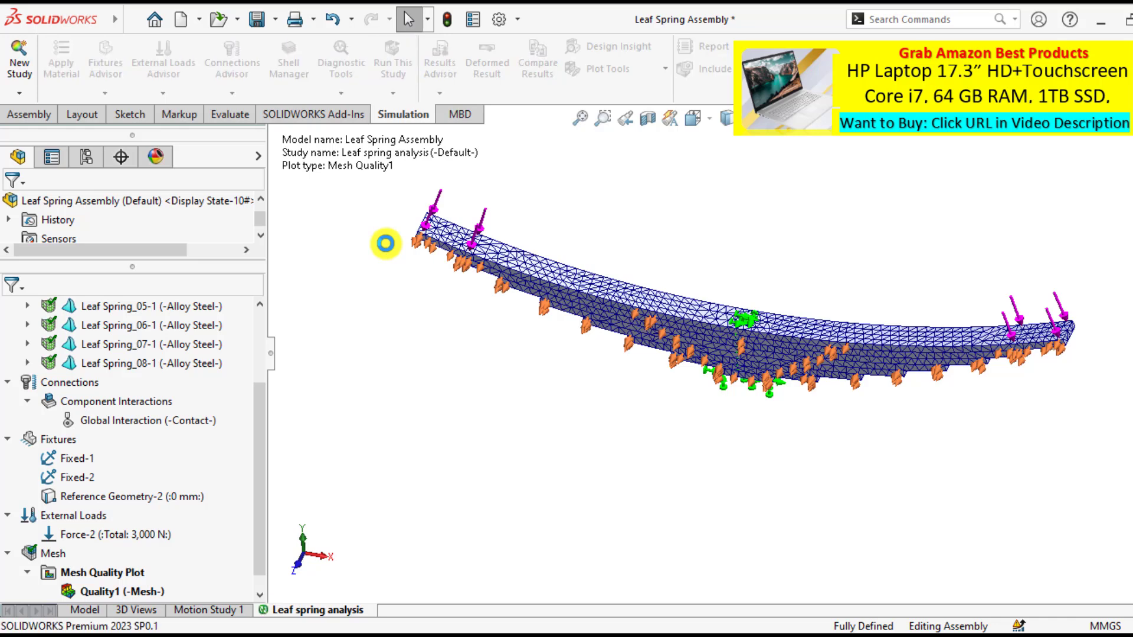
click(392, 64)
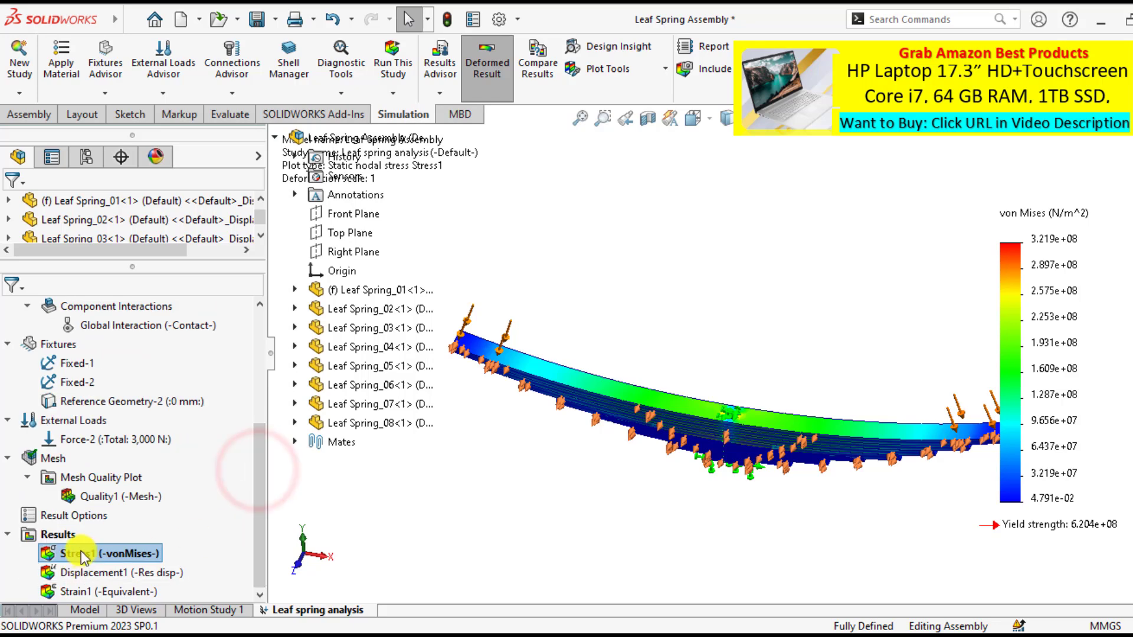
Edit the Stress1 plot to use N/mm^2 (MPa) with floating-format legend numbers.
right_click(83, 554)
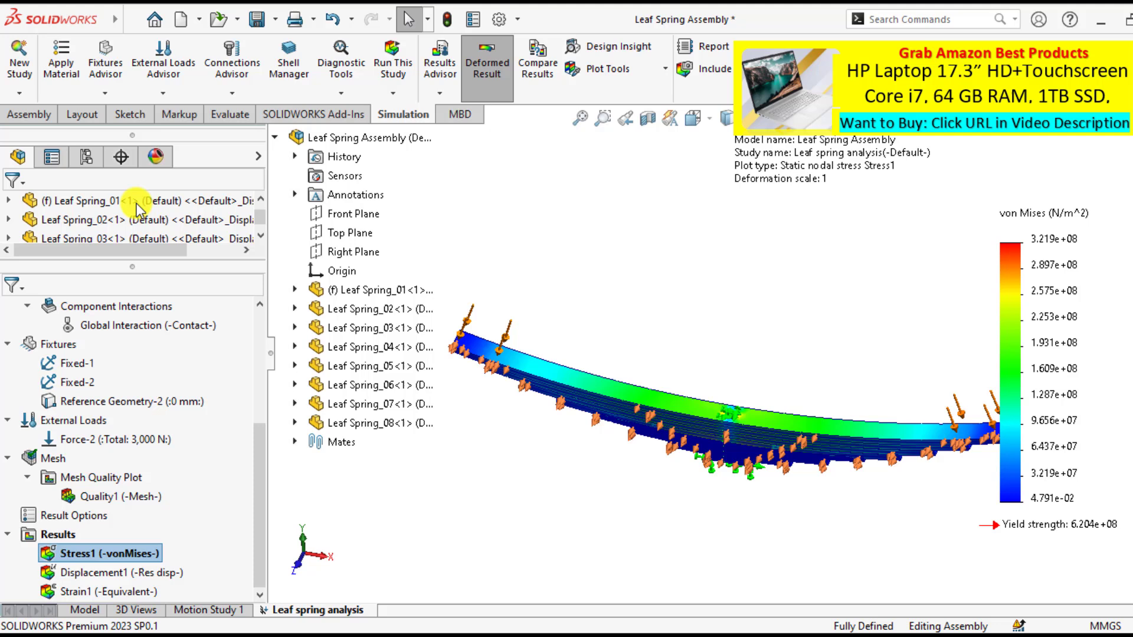
click(80, 321)
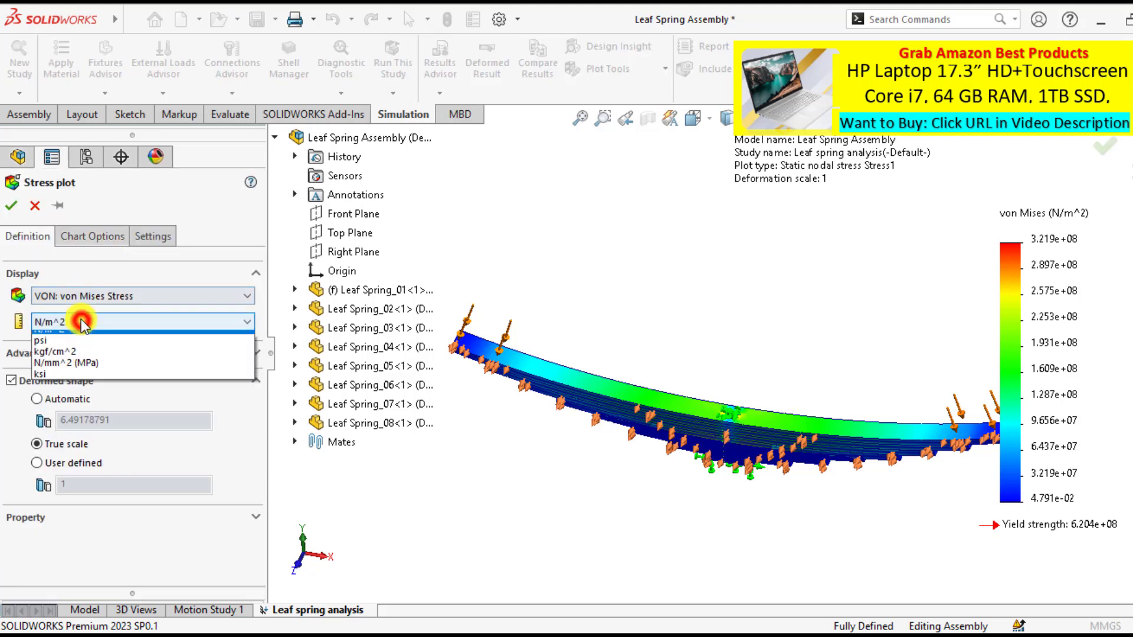
click(62, 362)
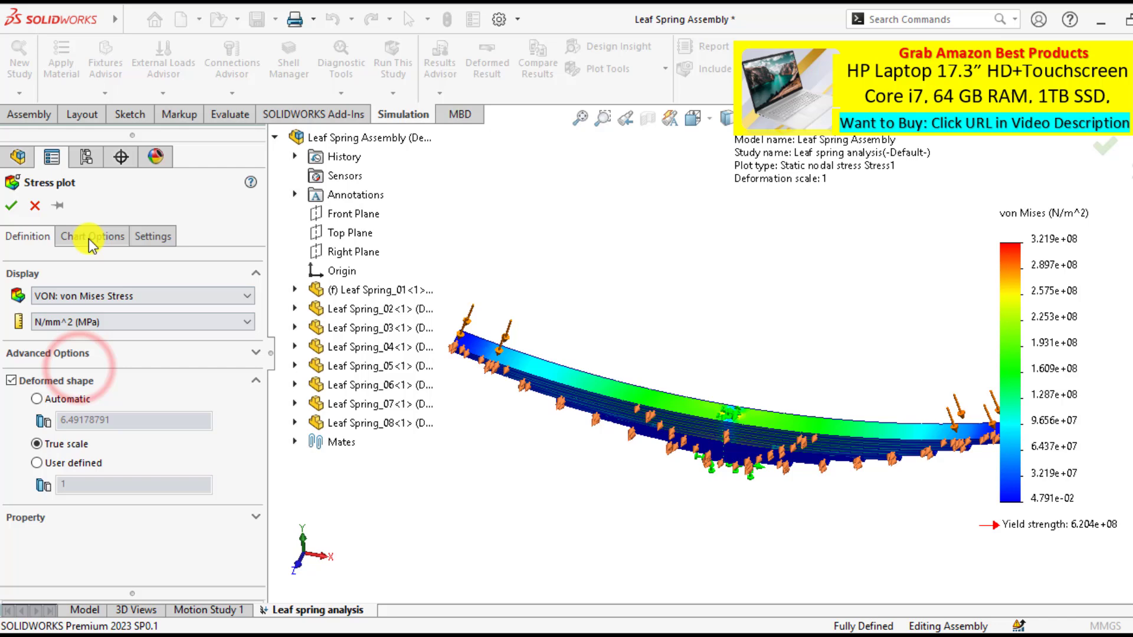
click(93, 236)
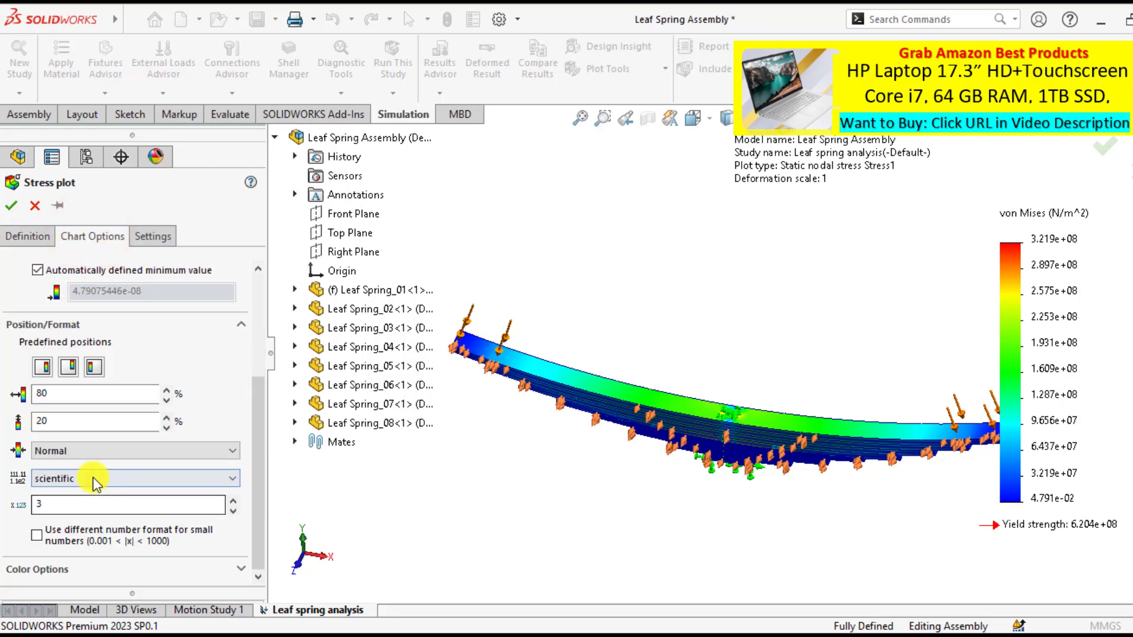
click(135, 479)
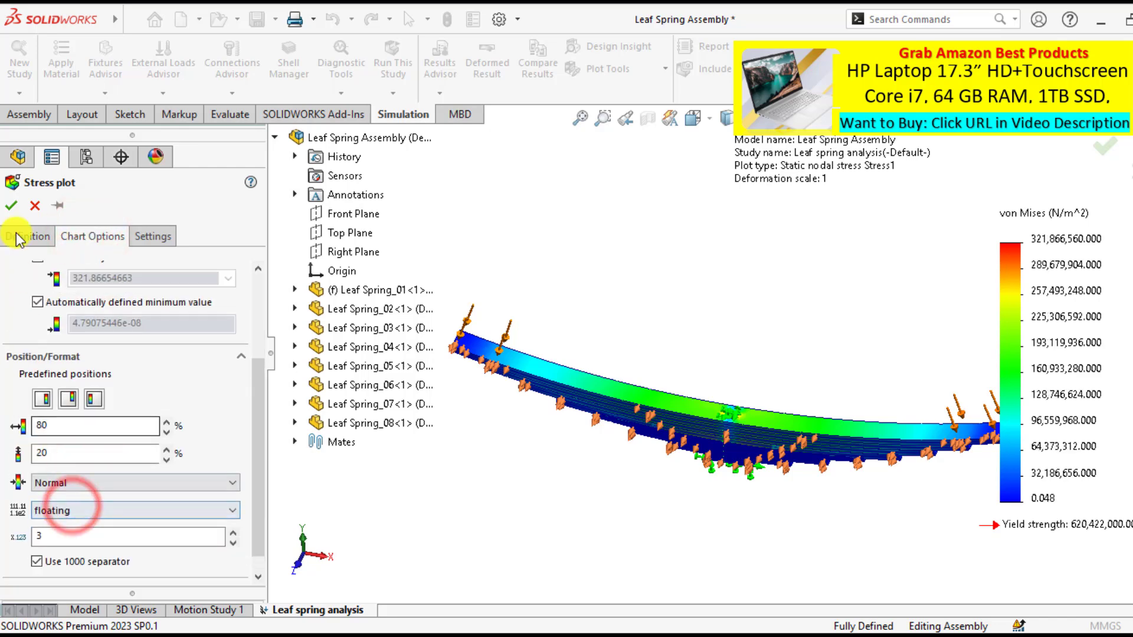
click(12, 206)
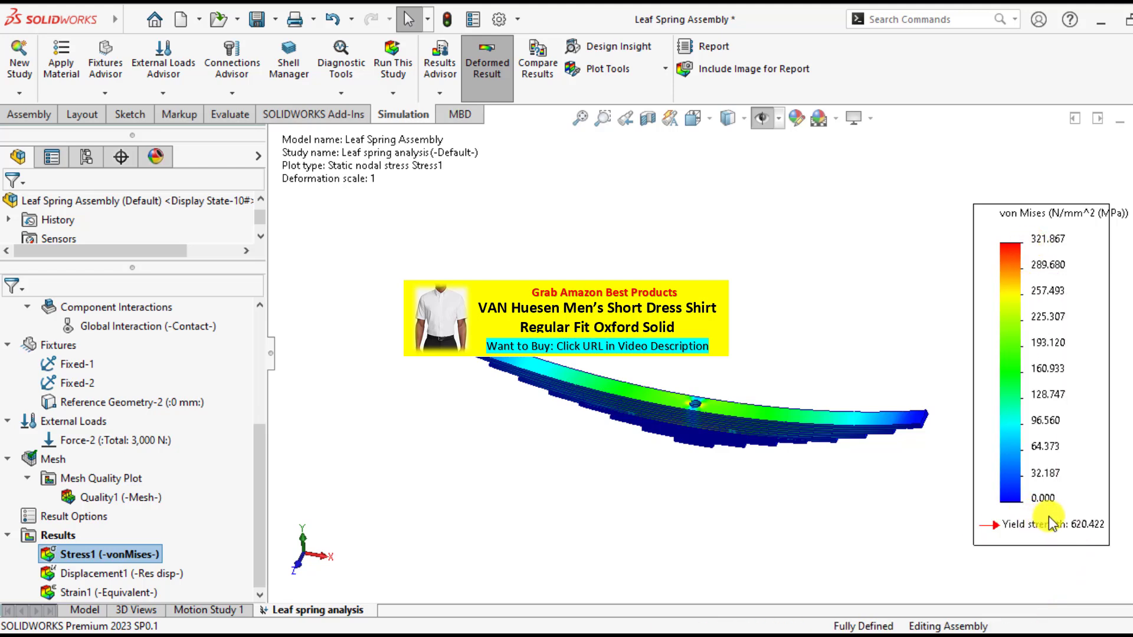
mouse_move(772, 313)
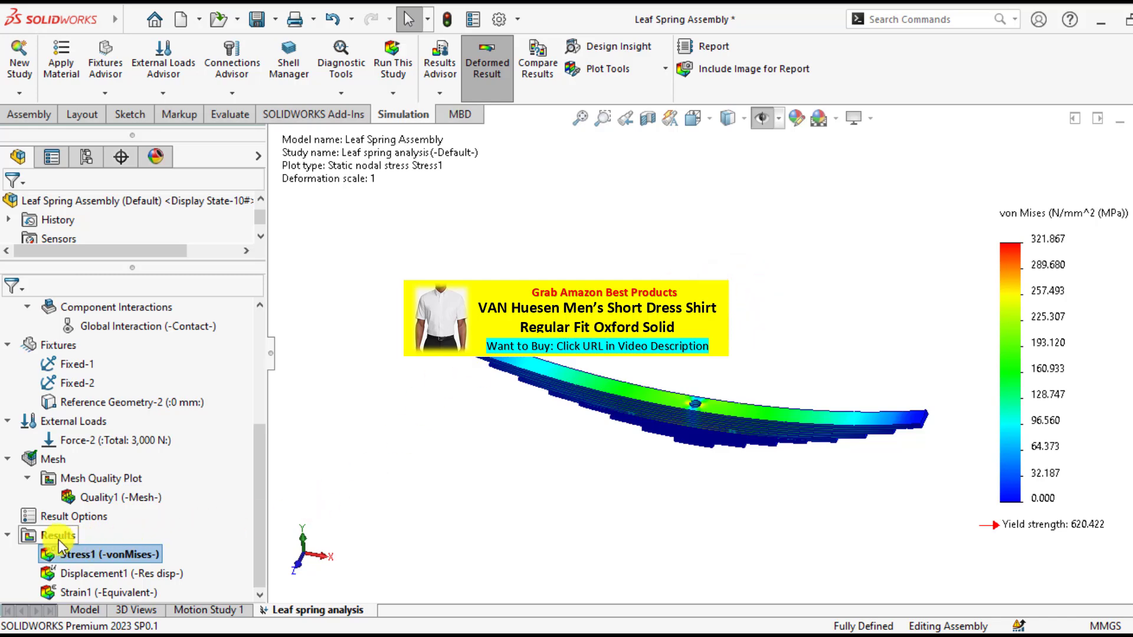
Create a max von Mises factor of safety plot (minimum FOS 1.9) and hide load and fixture symbols.
right_click(54, 536)
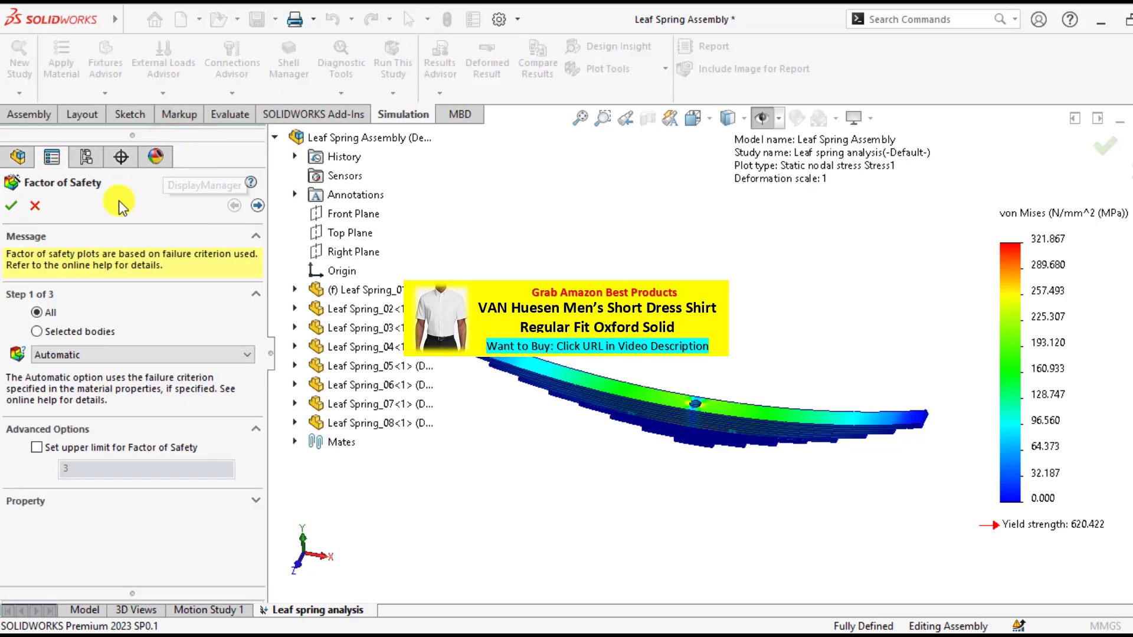
click(122, 355)
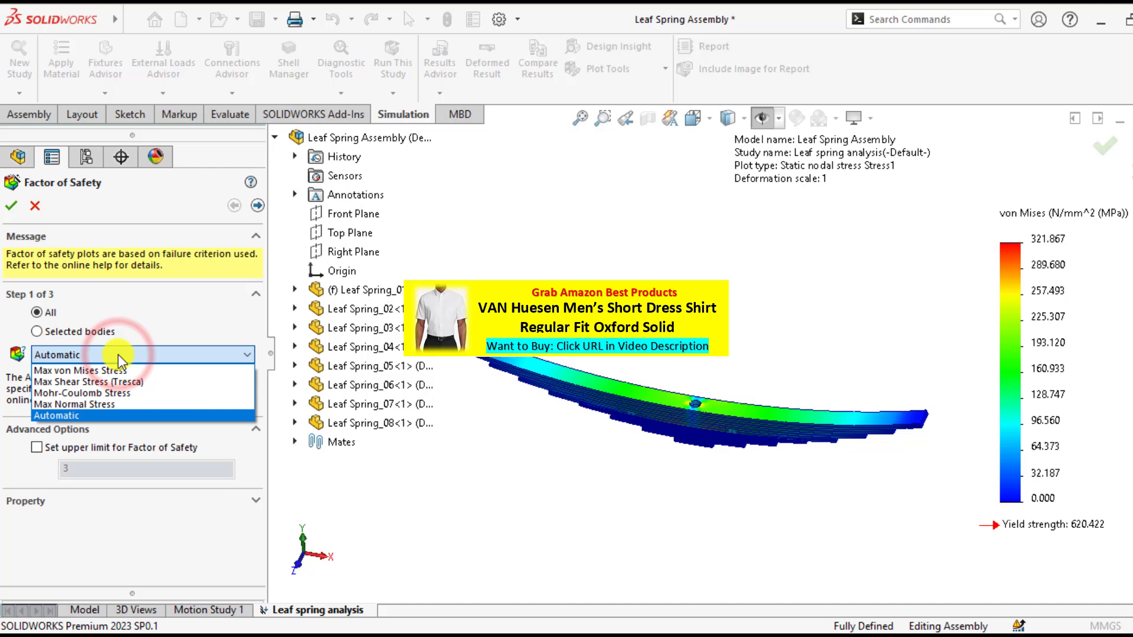
mouse_move(106, 370)
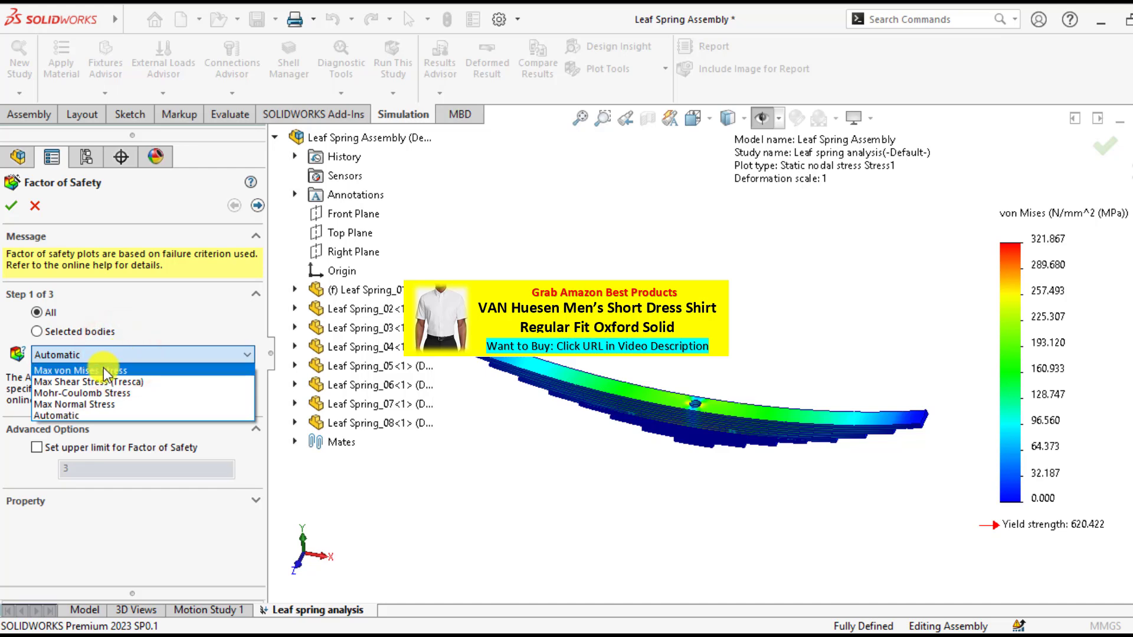
click(83, 370)
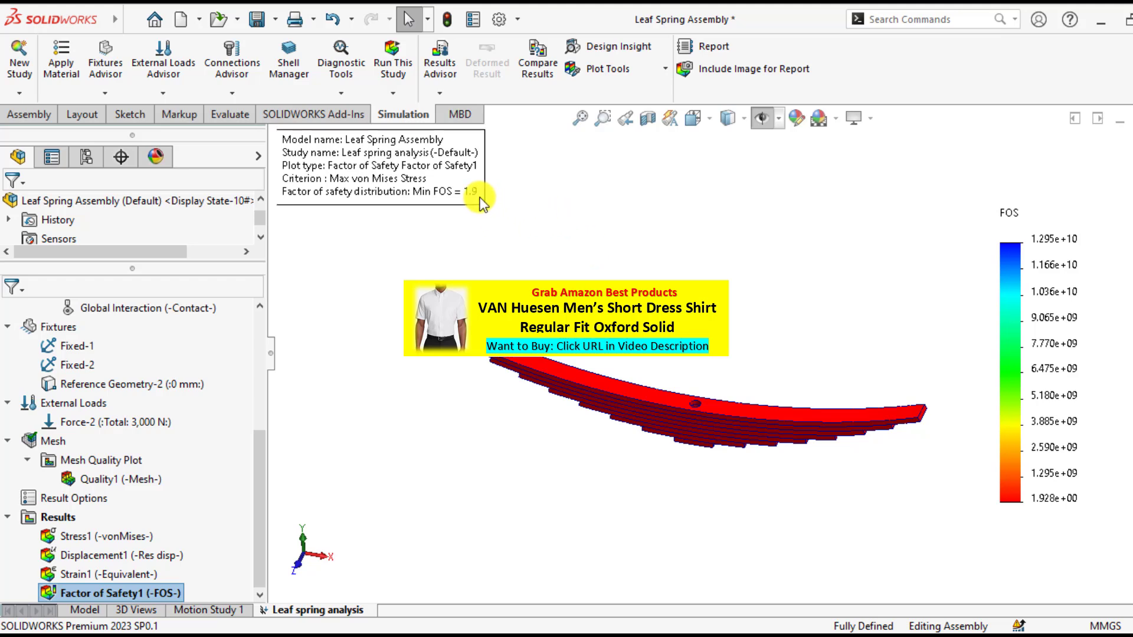
mouse_move(800, 318)
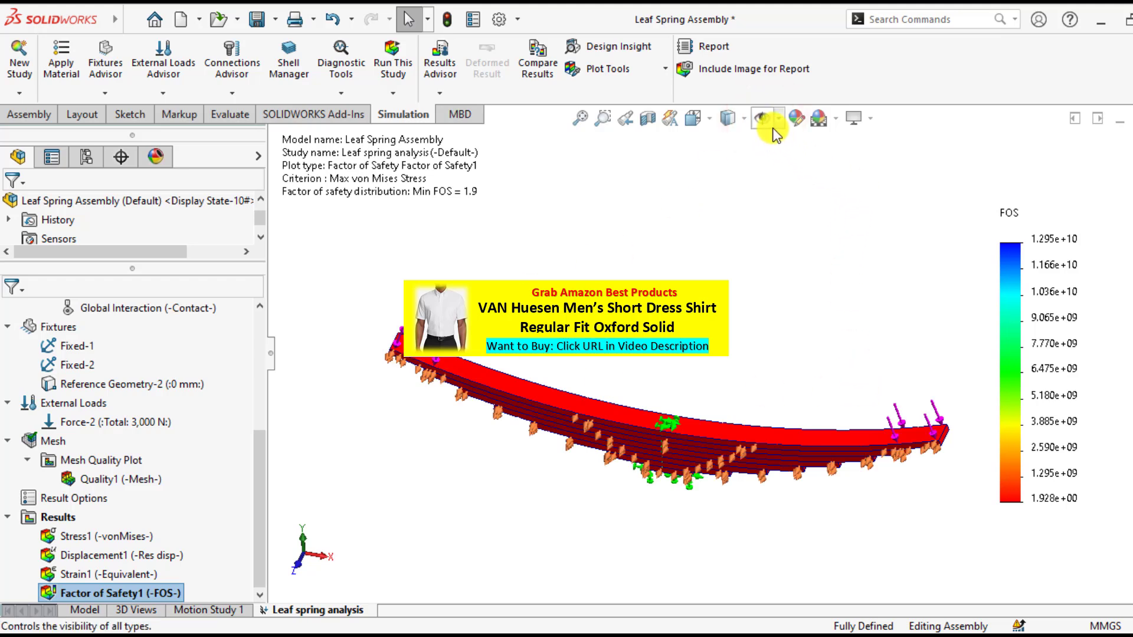
click(763, 118)
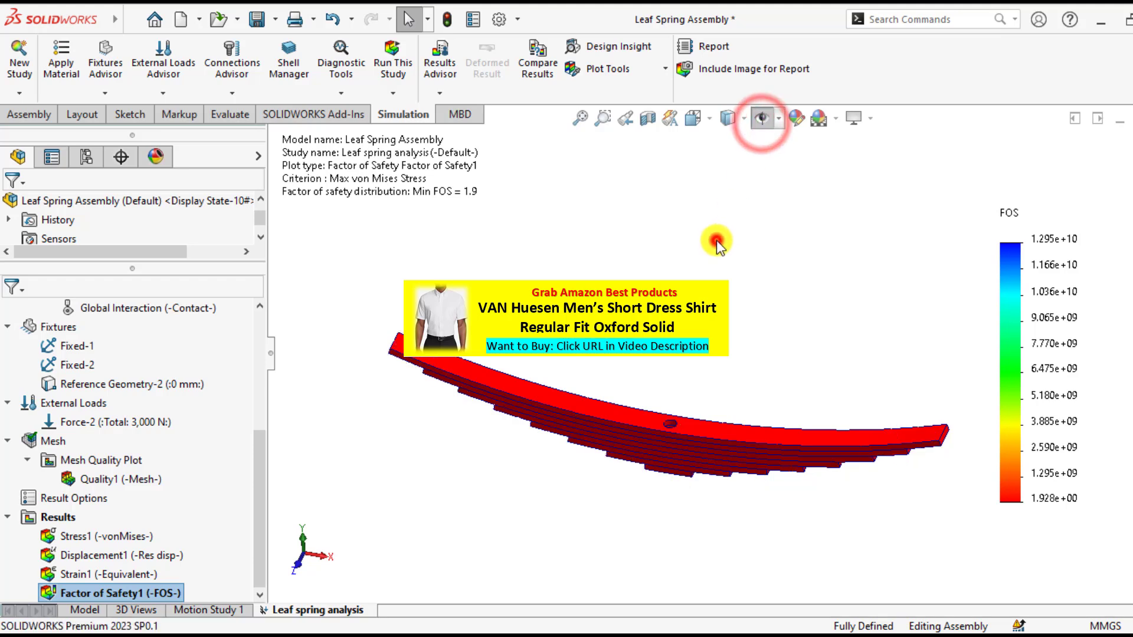
click(85, 555)
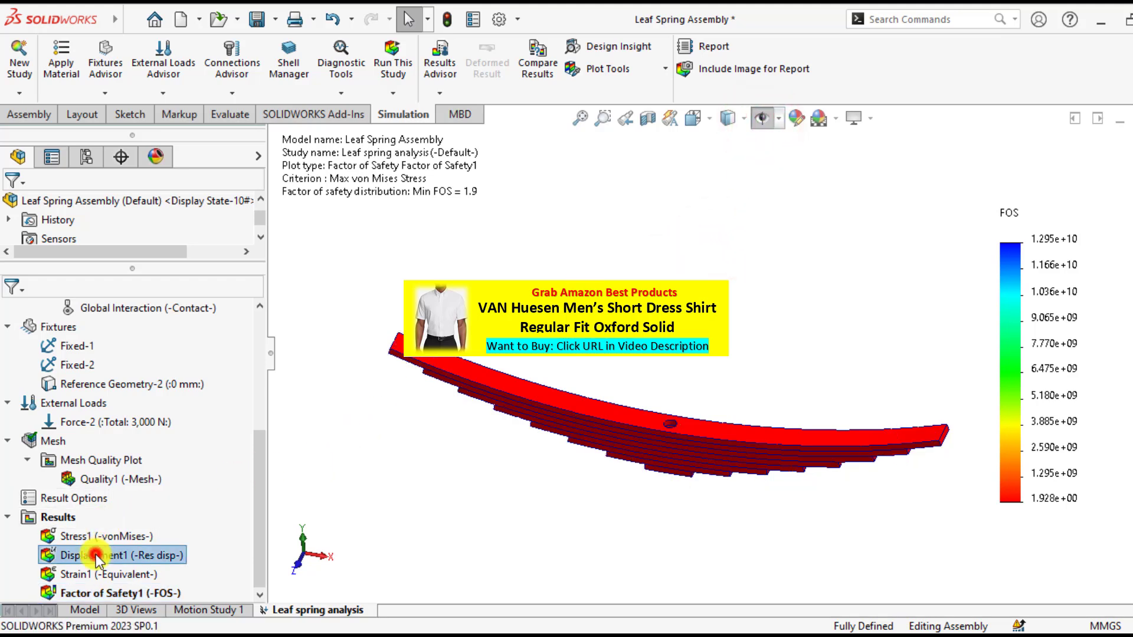
Show the Displacement1 resultant displacement plot, peaking at about 13.7 mm.
double_click(100, 555)
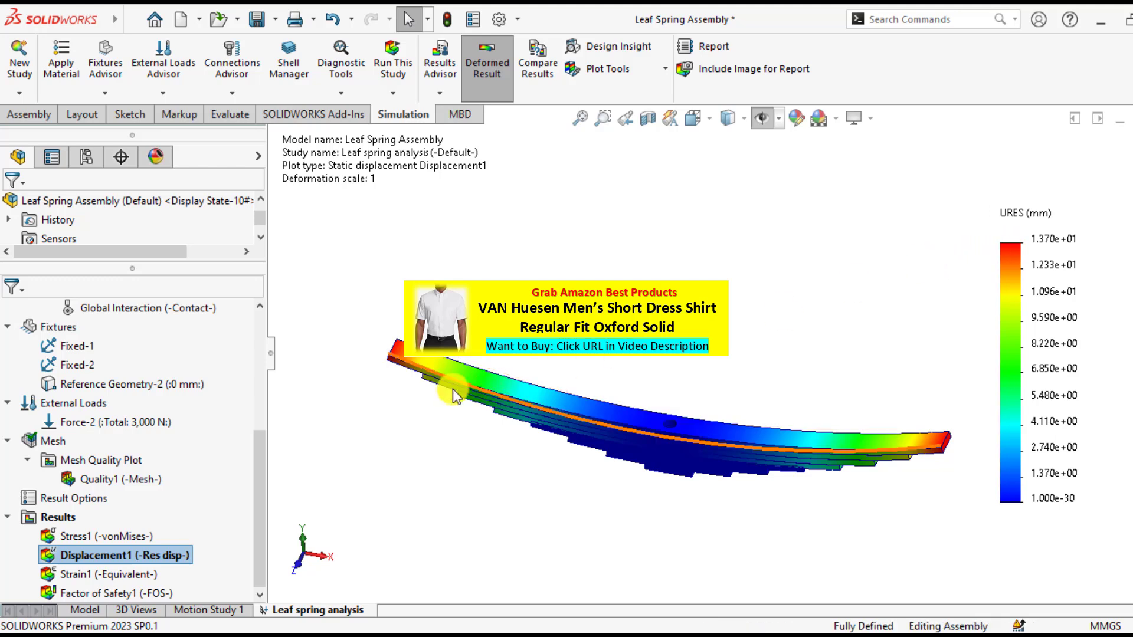
mouse_move(423, 365)
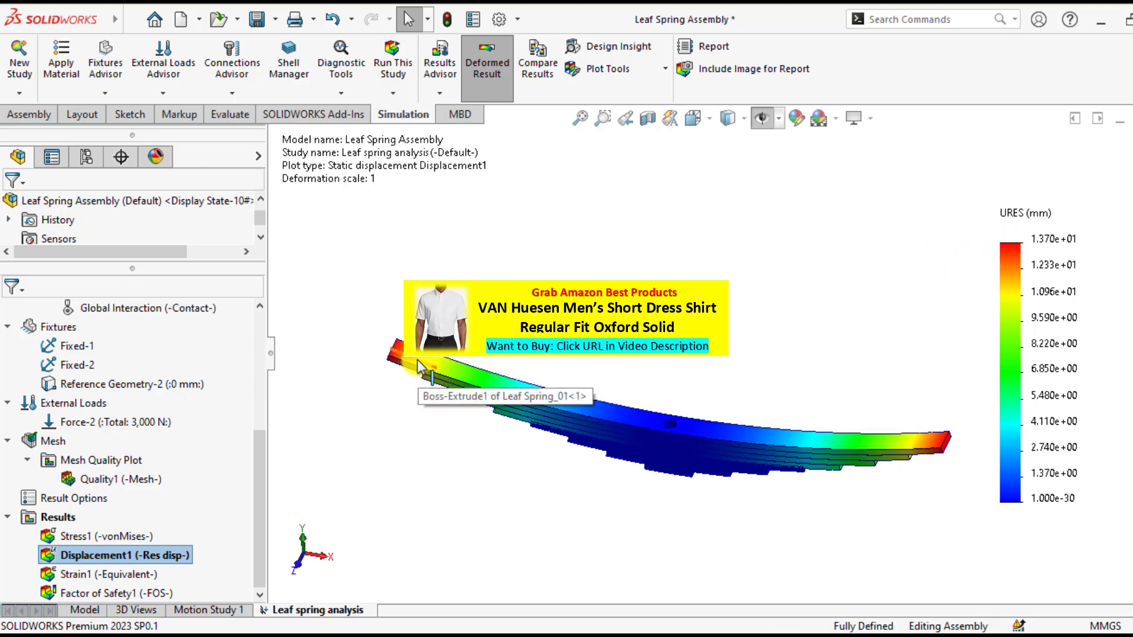
mouse_move(922, 463)
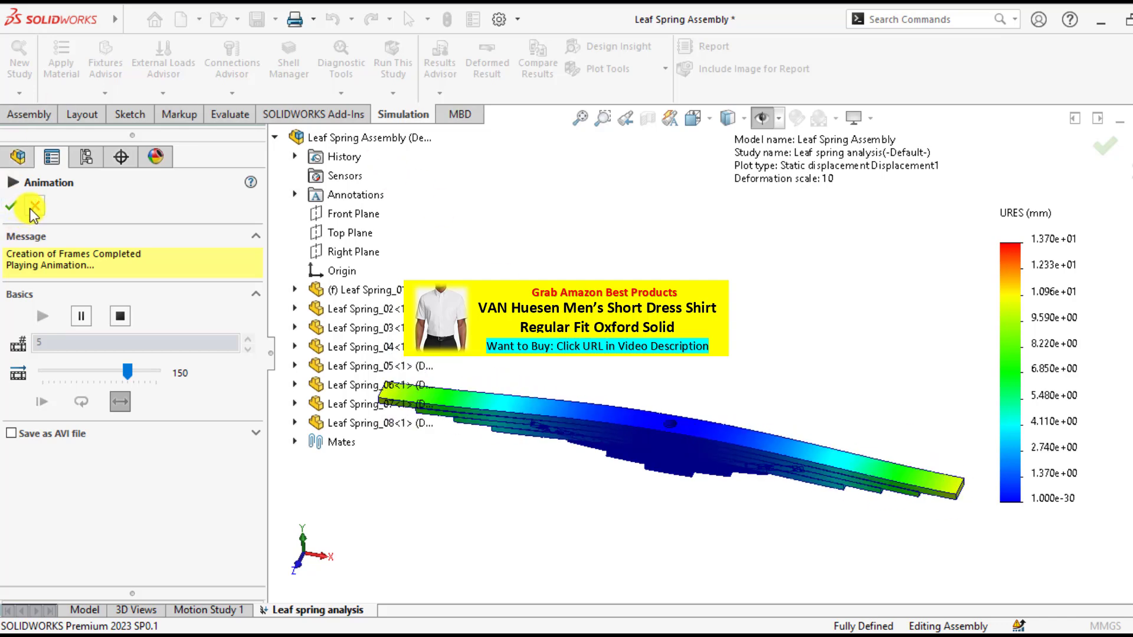
Define a UZ: Z Displacement plot (about ±0.009 mm) and orbit the spring to view it.
right_click(30, 534)
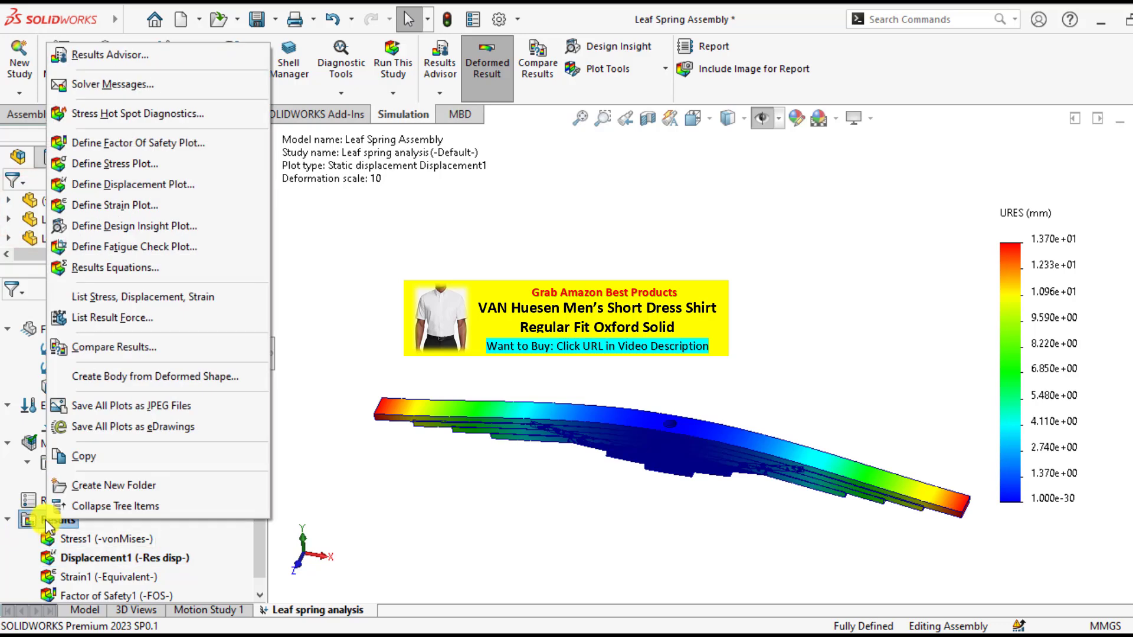
mouse_move(115, 190)
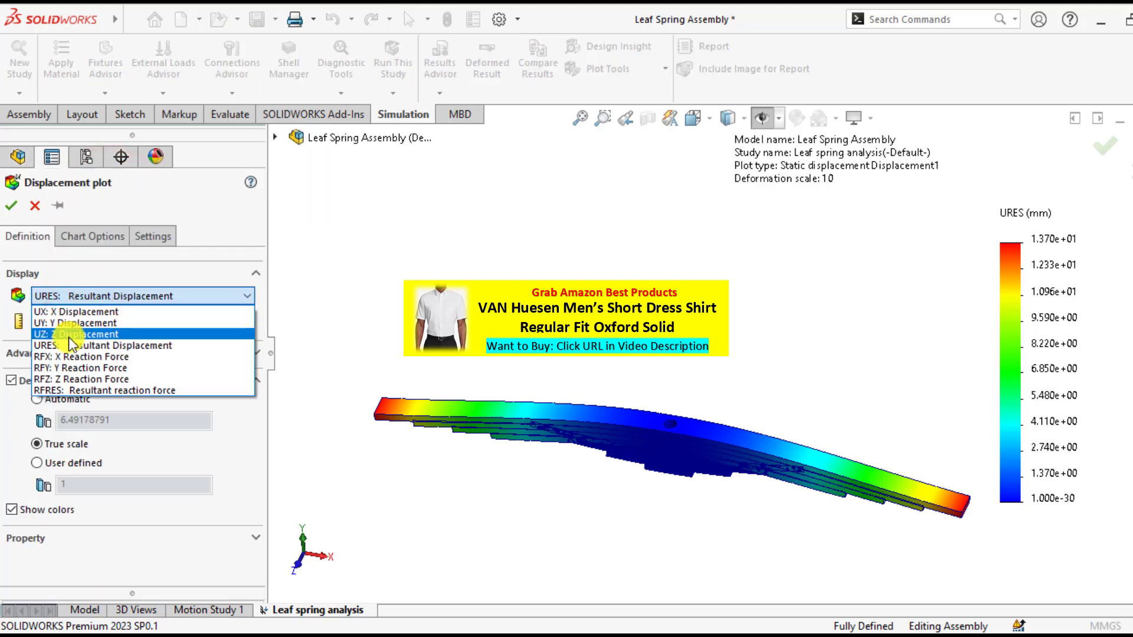
click(77, 333)
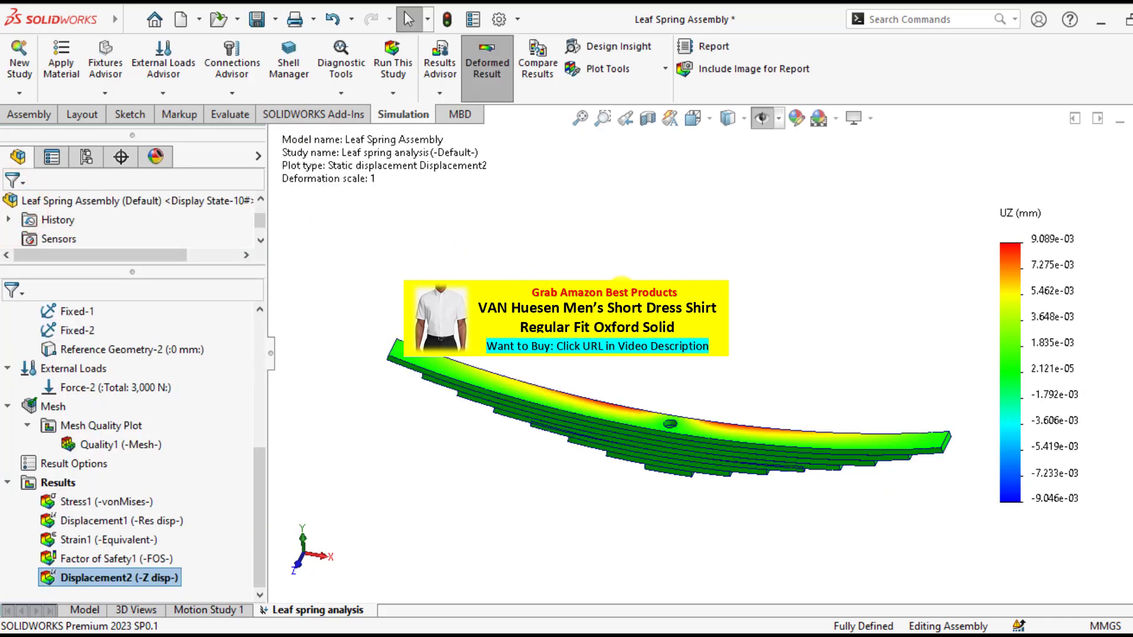
drag(650, 418, 701, 404)
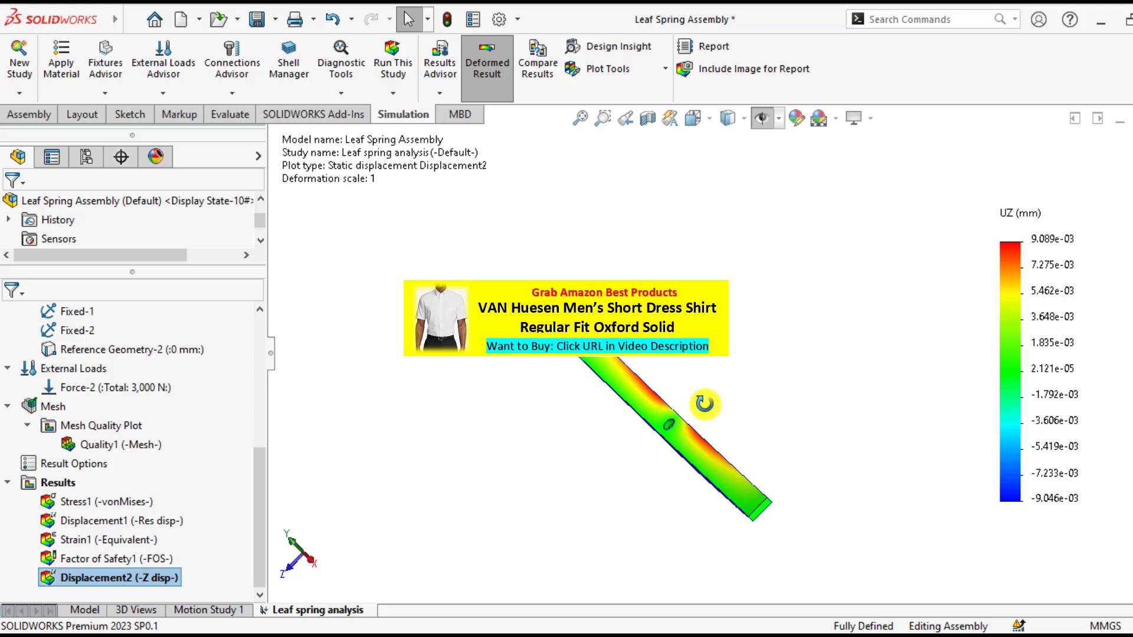